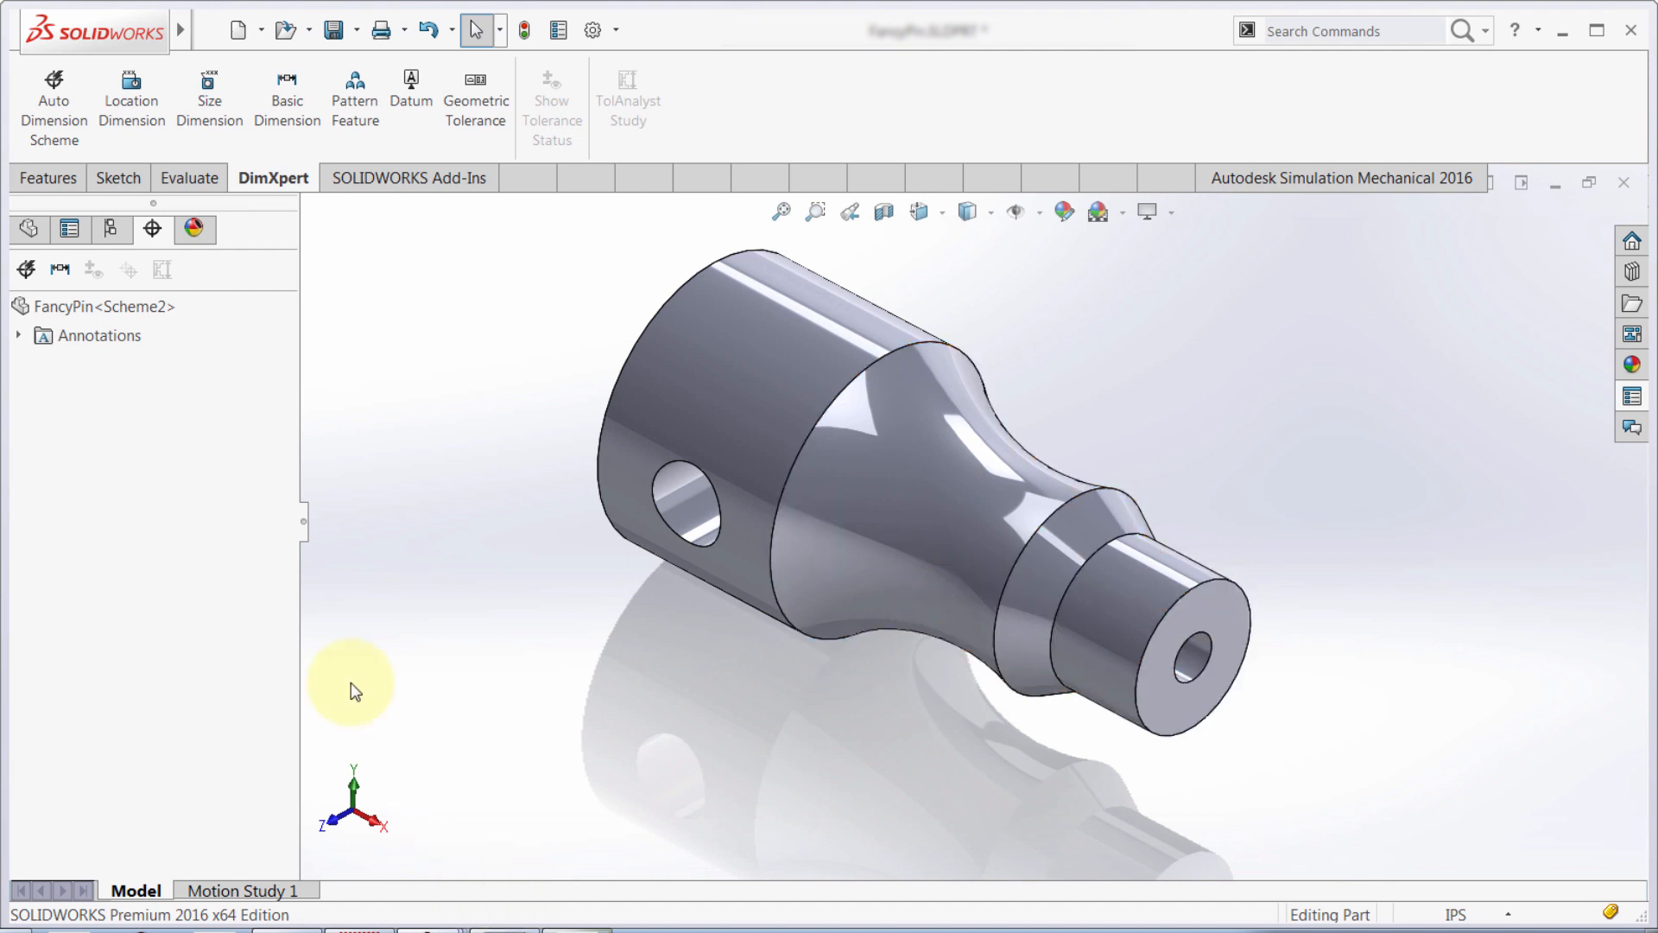
mouse_move(273, 178)
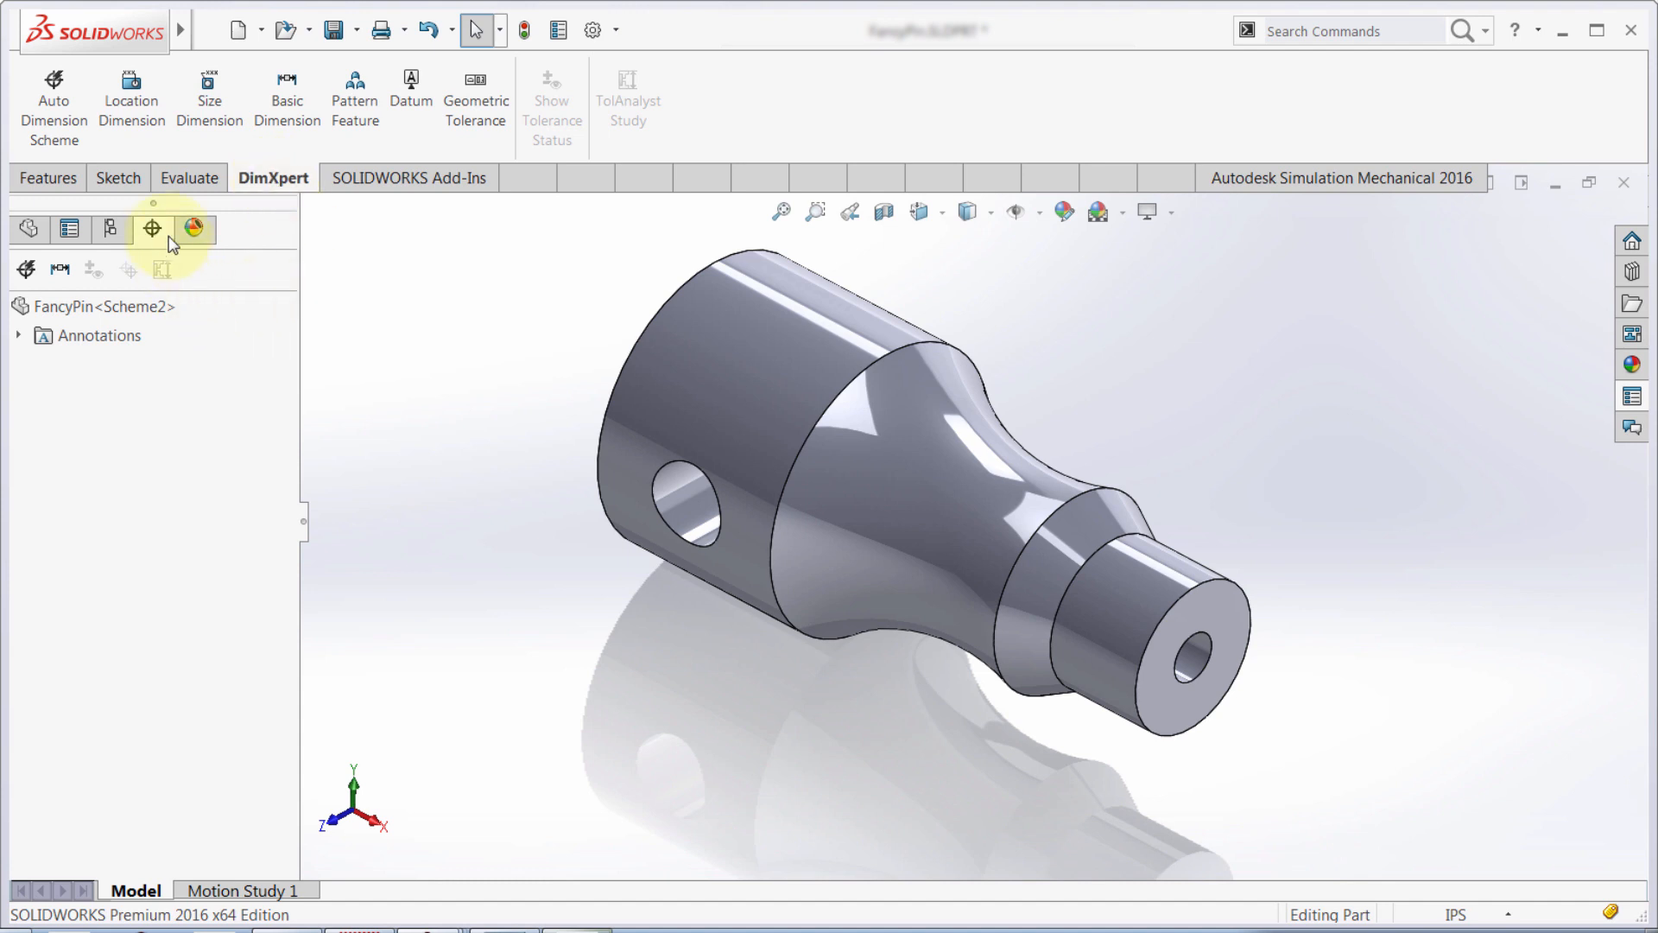
mouse_move(152, 230)
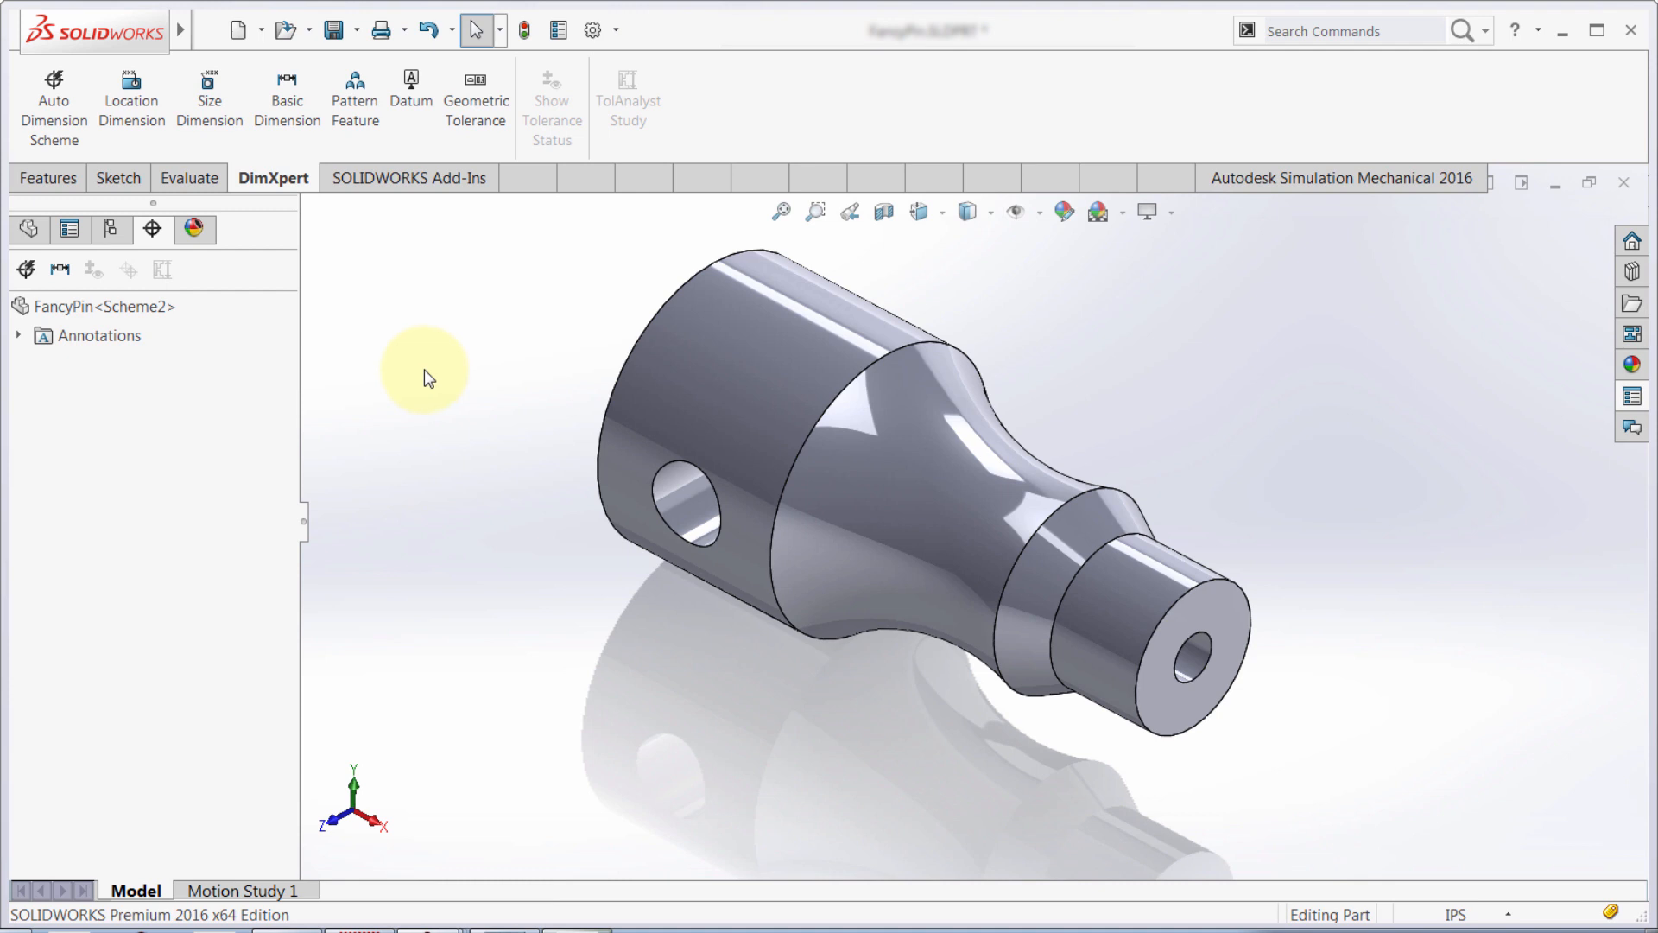
mouse_move(429, 378)
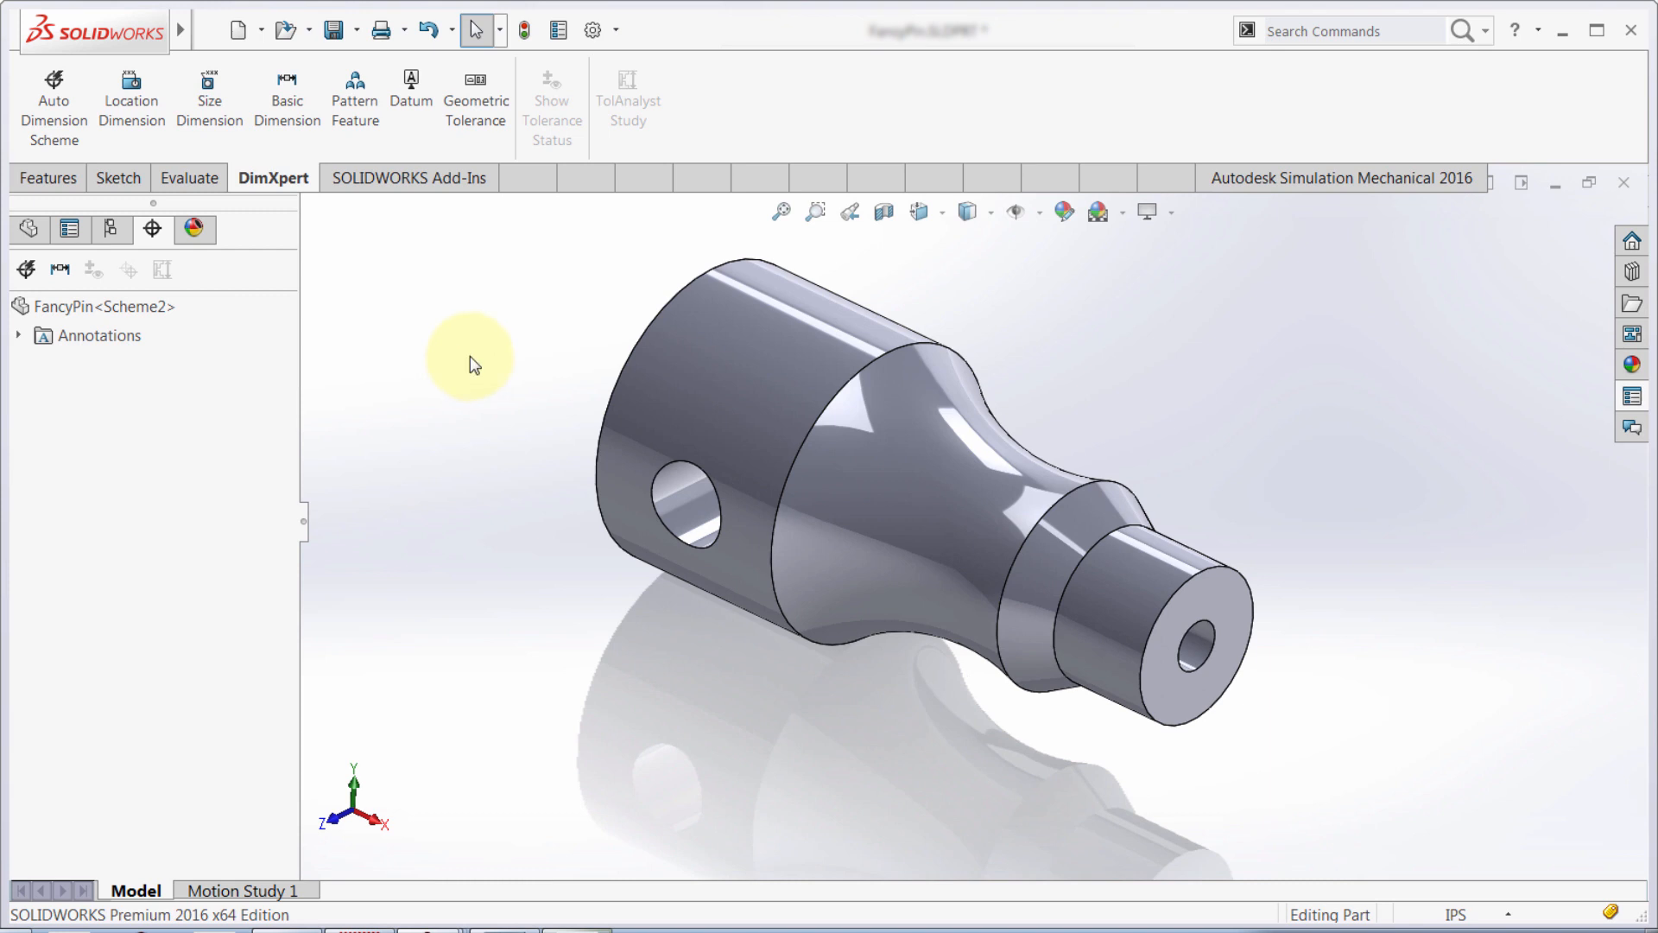
mouse_move(473, 365)
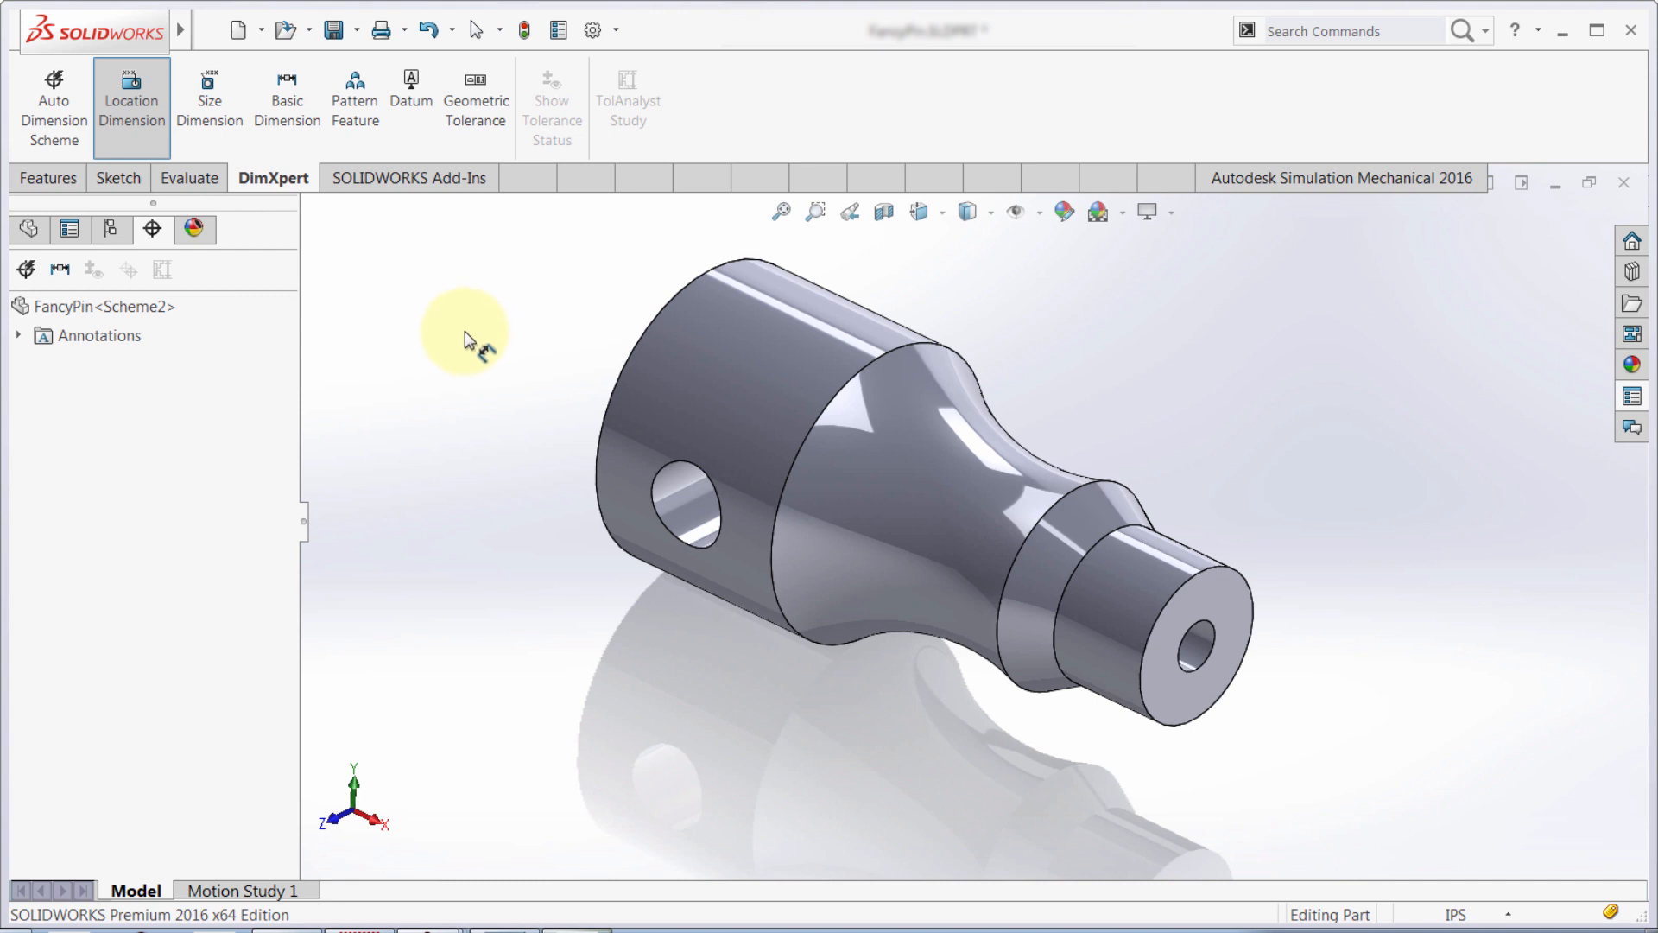
mouse_move(443, 324)
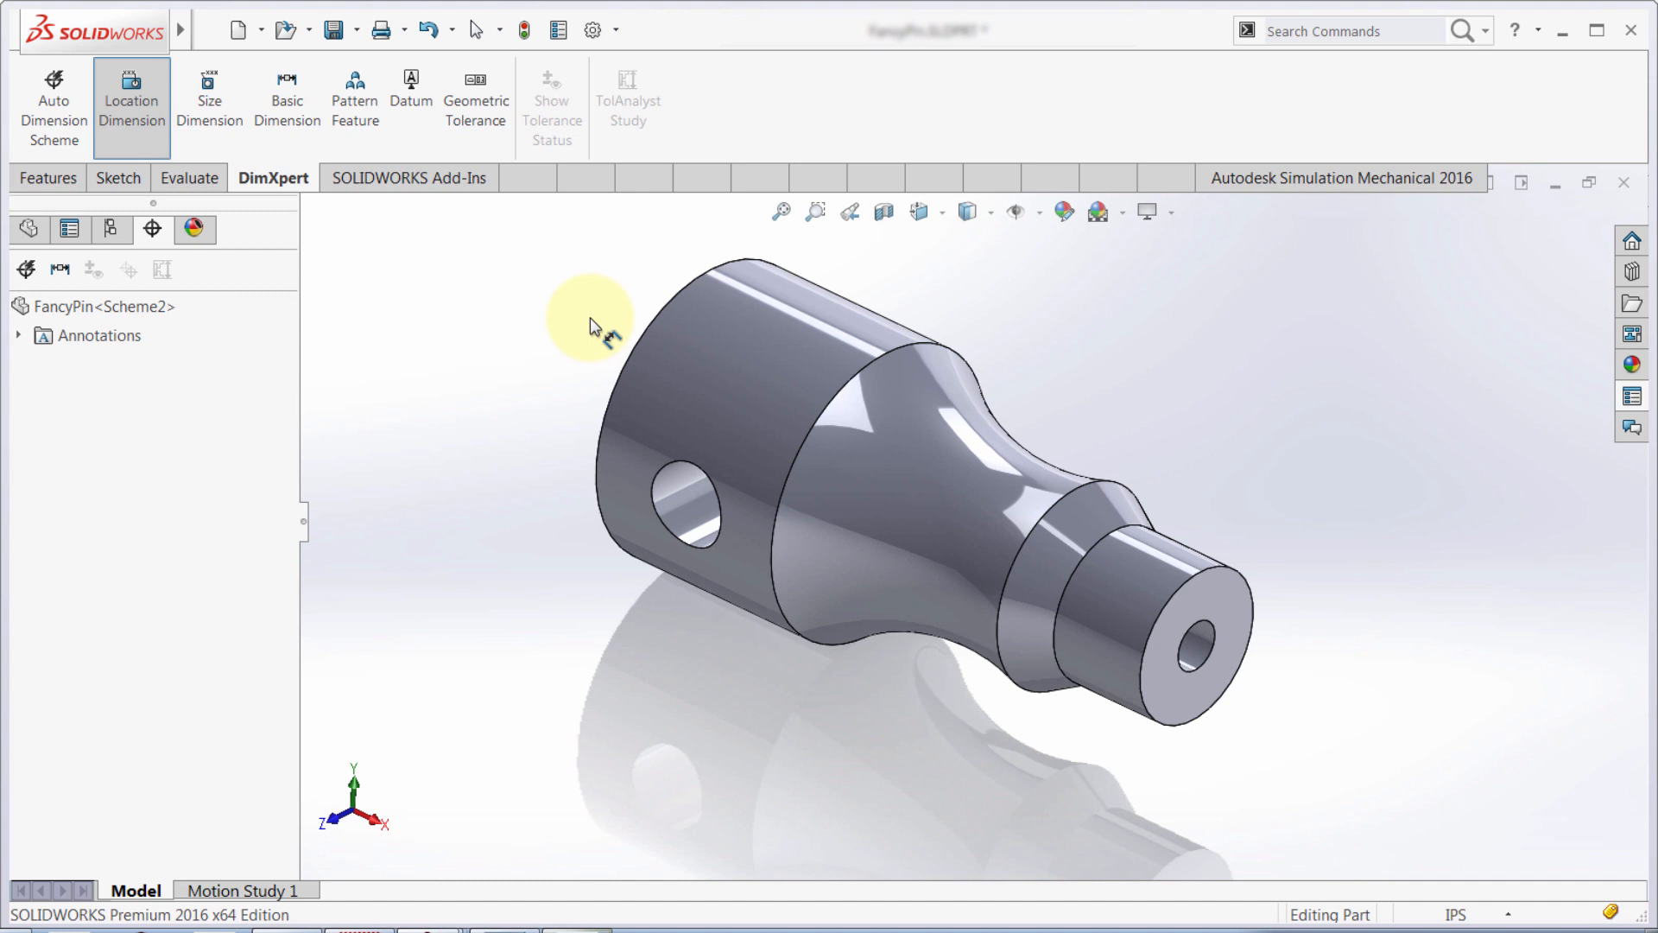
mouse_move(682, 477)
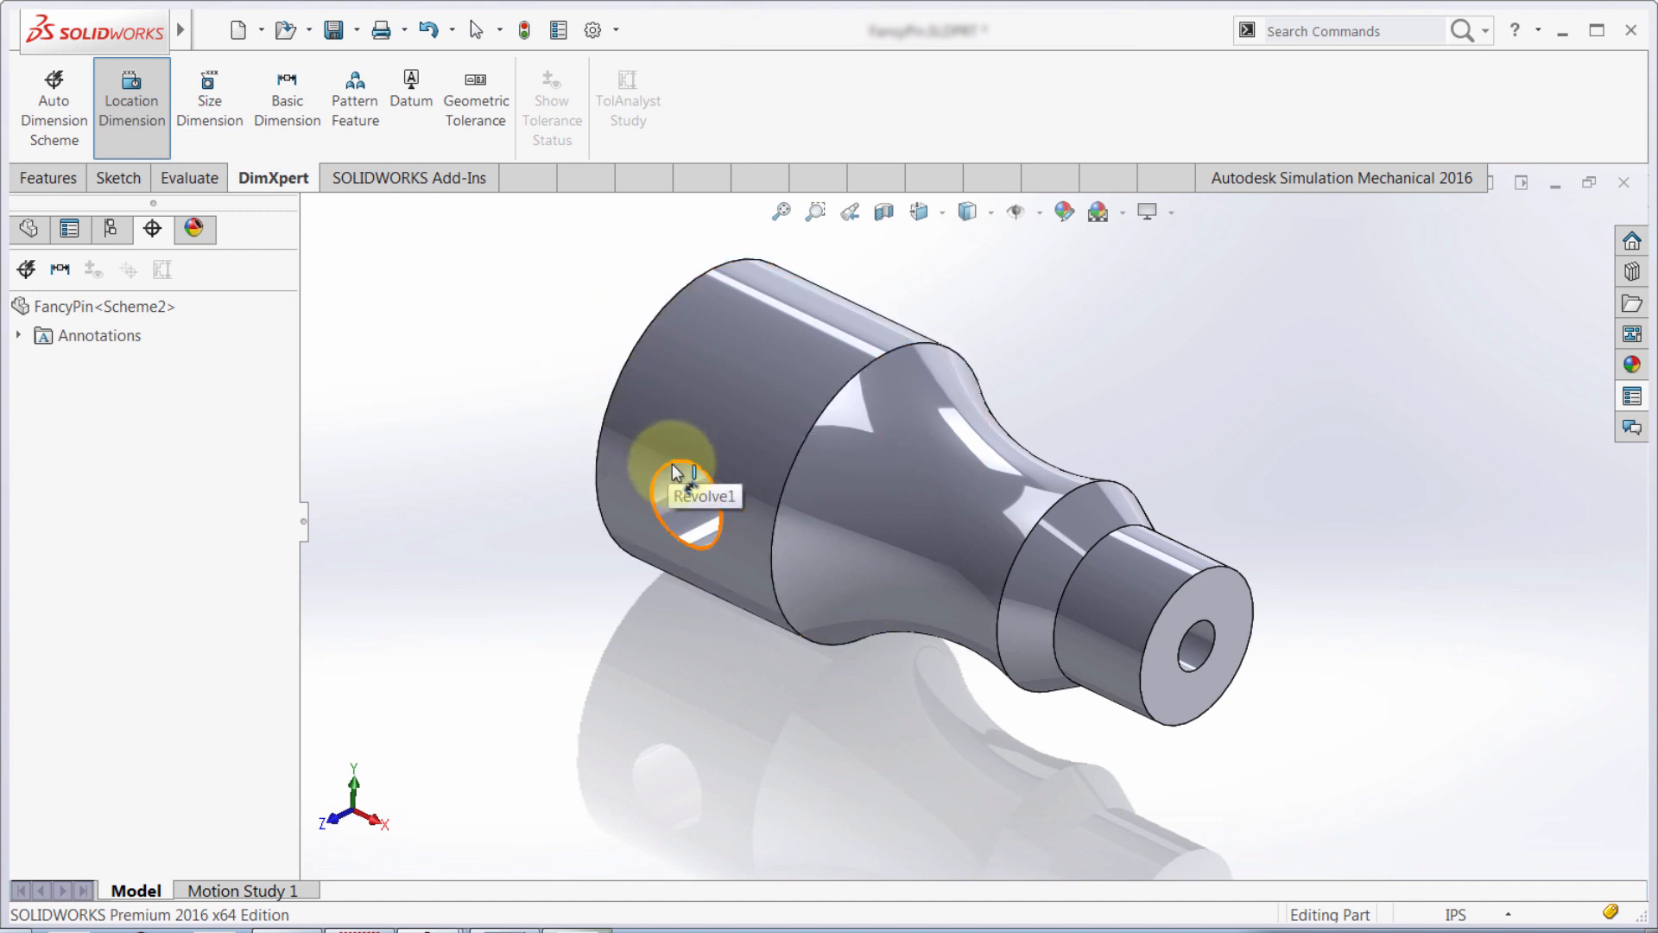
Place a 5.83 ±.01 location dimension from the cross hole to the pin's small end face.
click(682, 498)
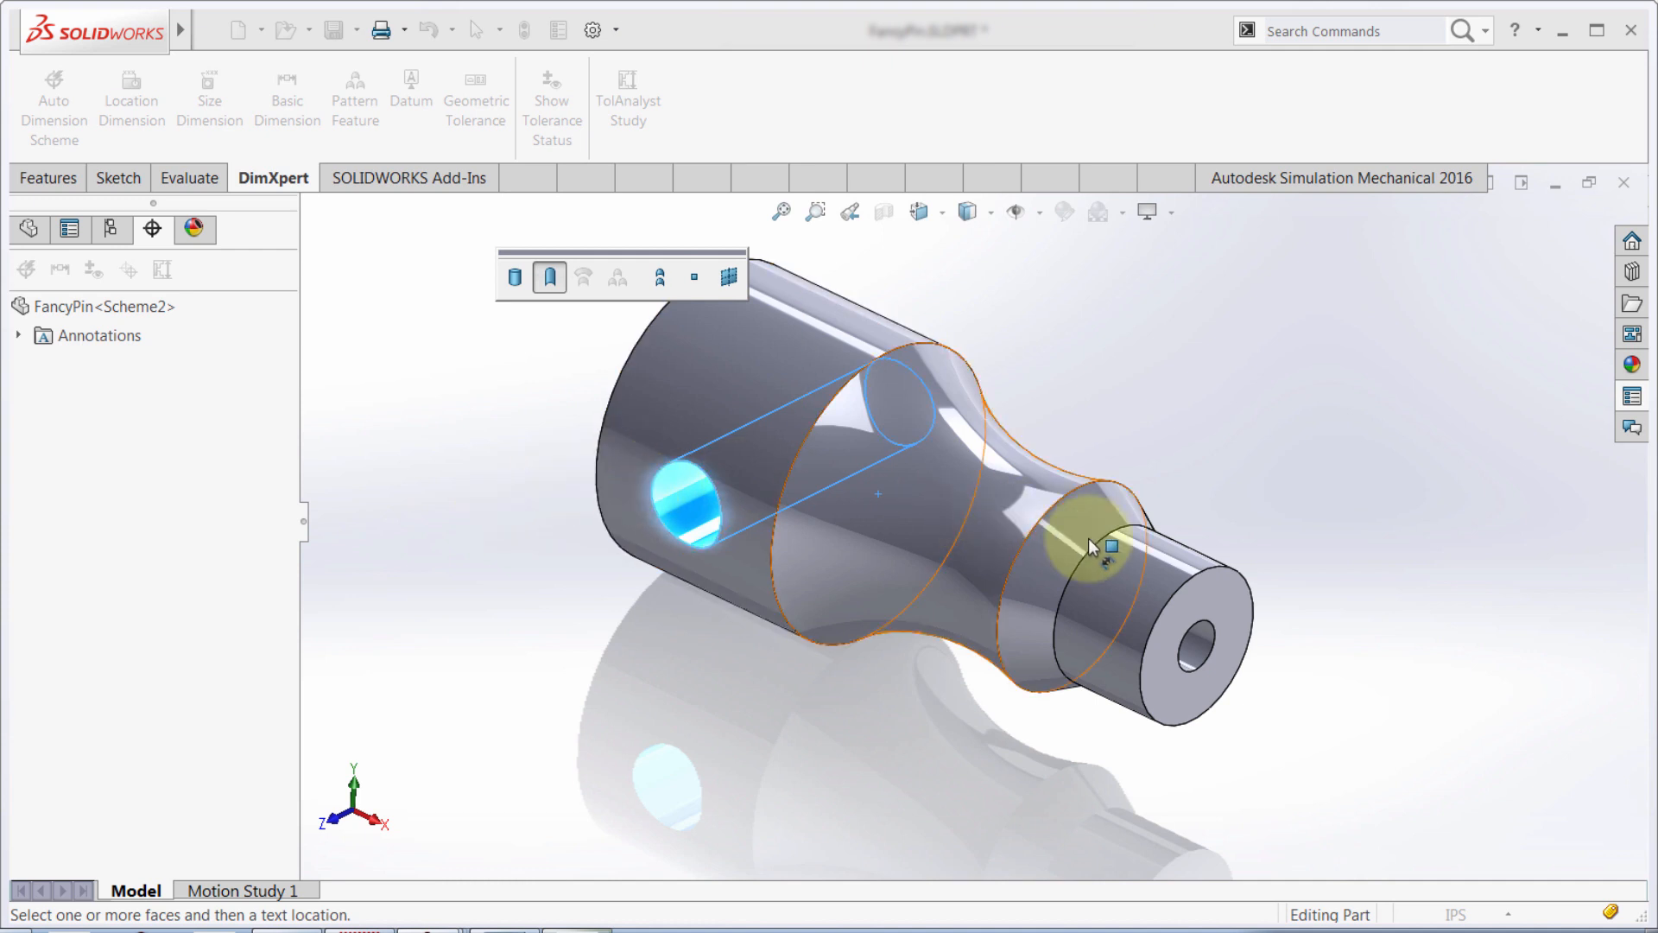
click(1085, 544)
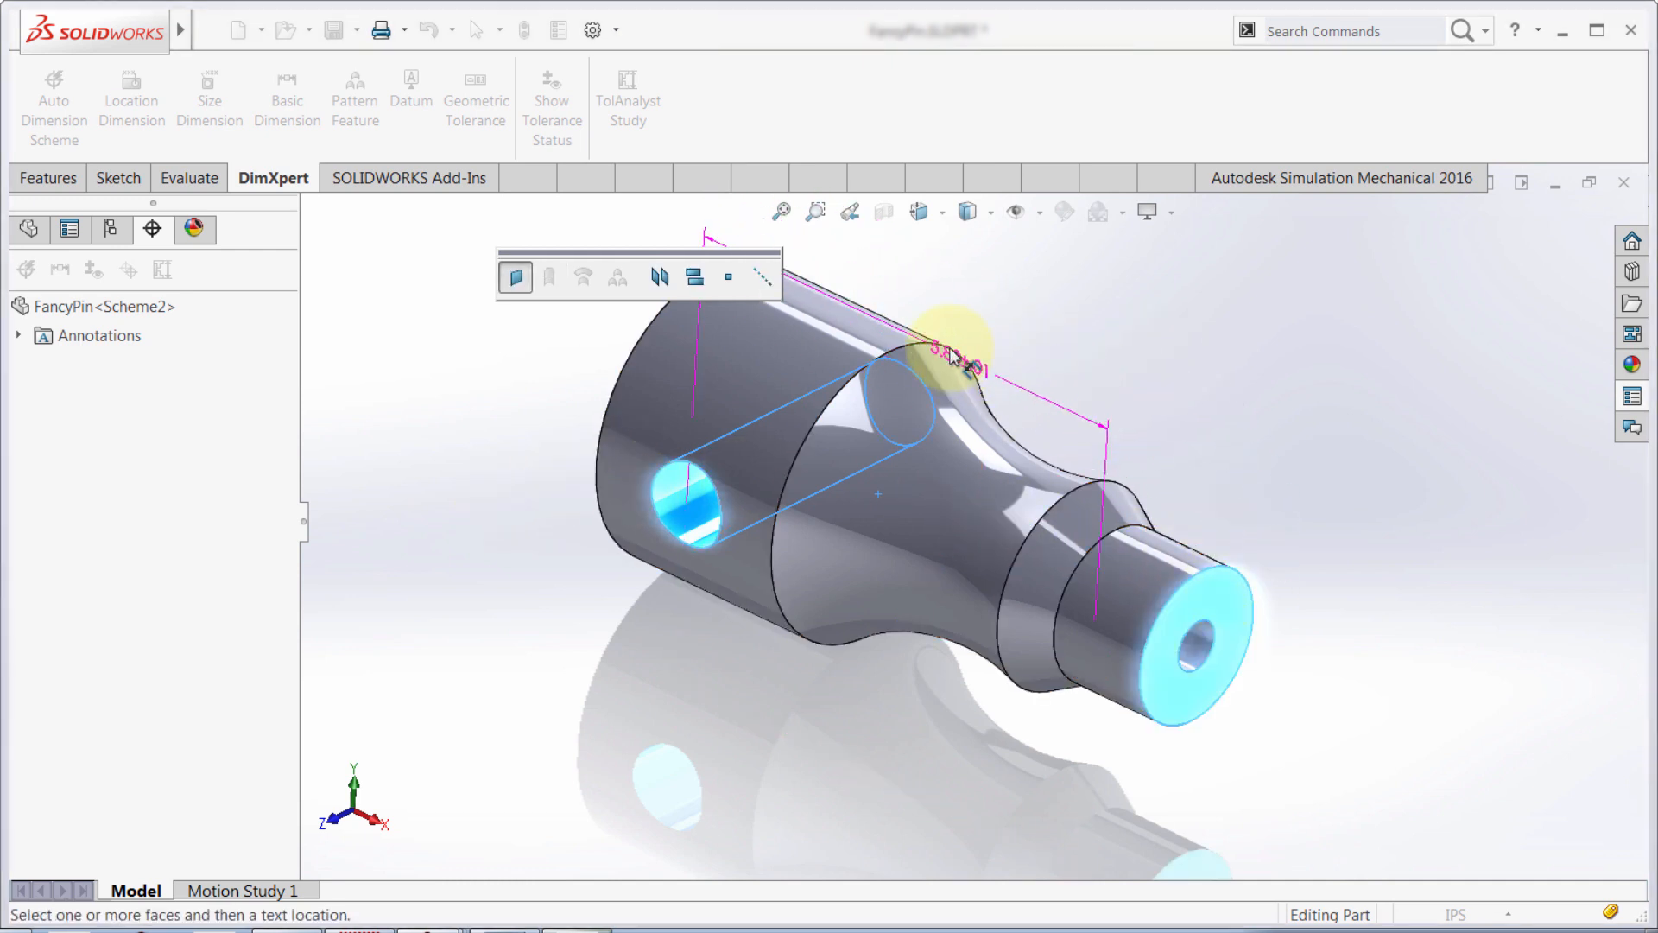
drag(957, 349, 964, 314)
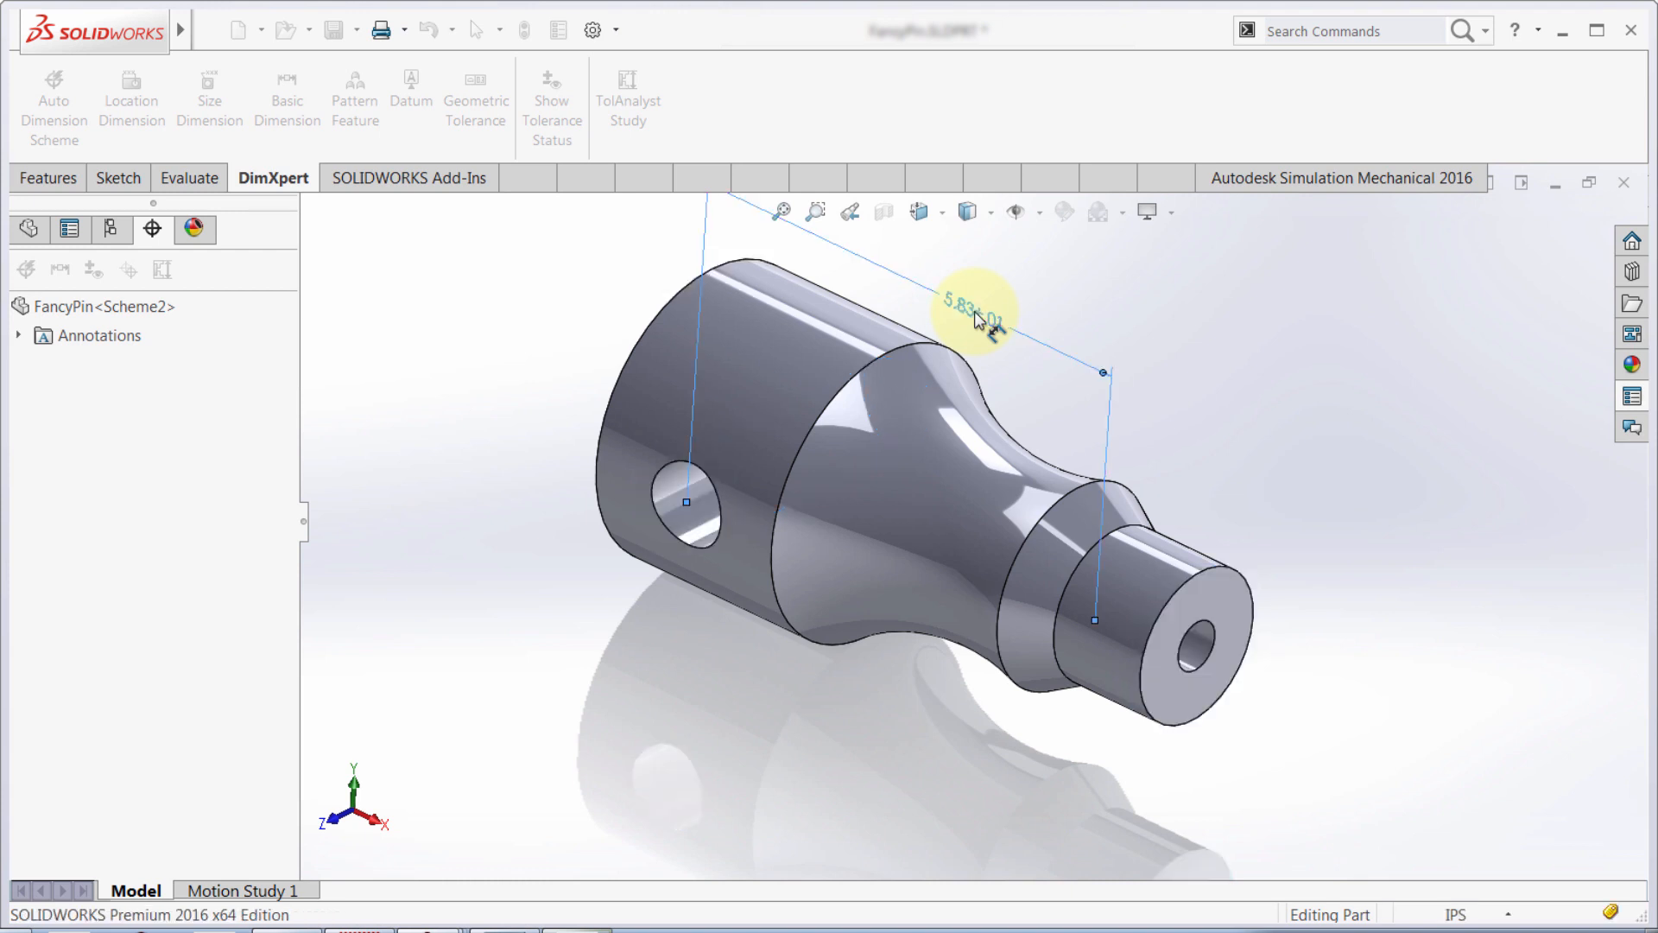
click(131, 100)
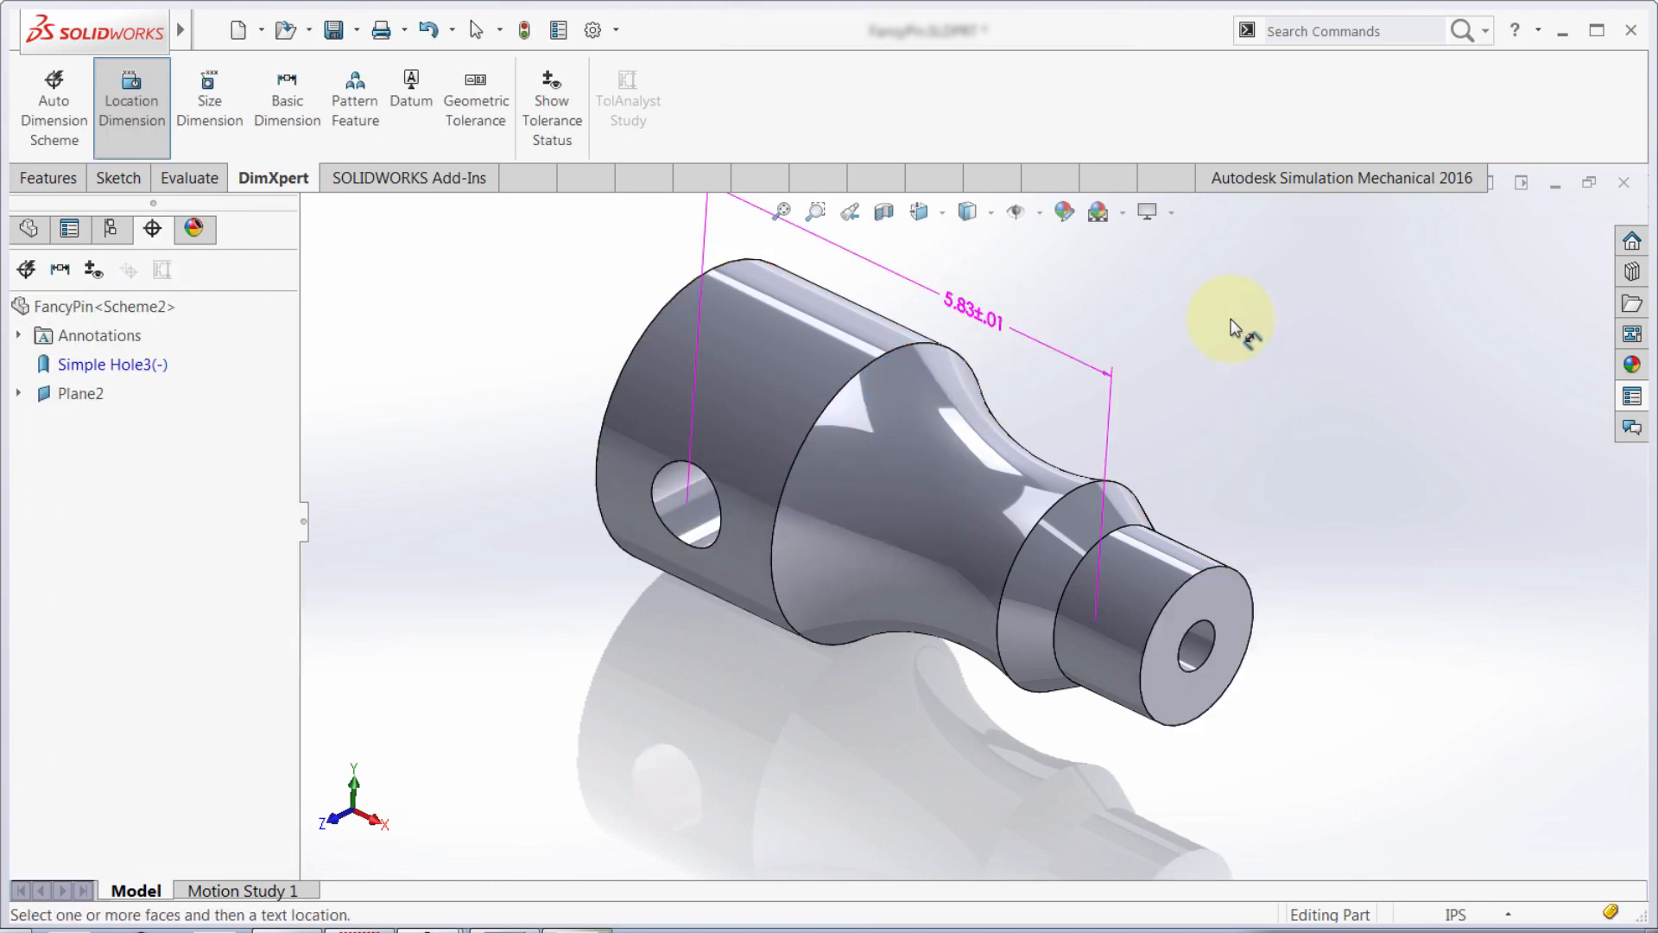
mouse_move(674, 283)
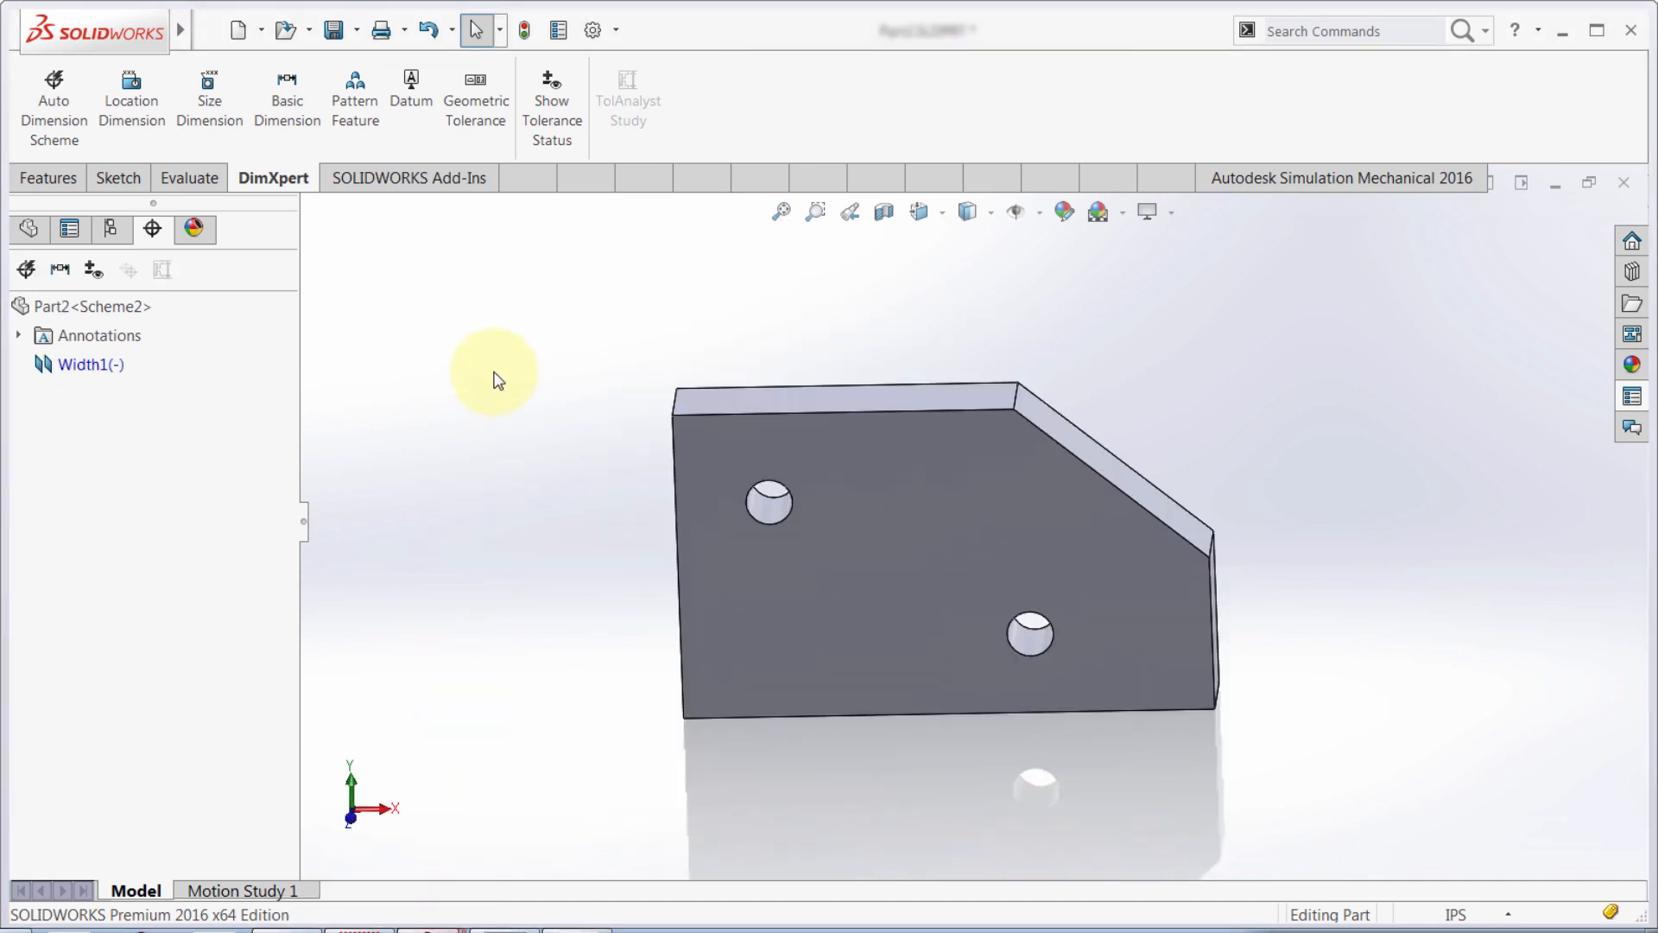
Place a vertical 1.35 ±.01 location dimension between the plate's two holes, left of the plate.
click(131, 100)
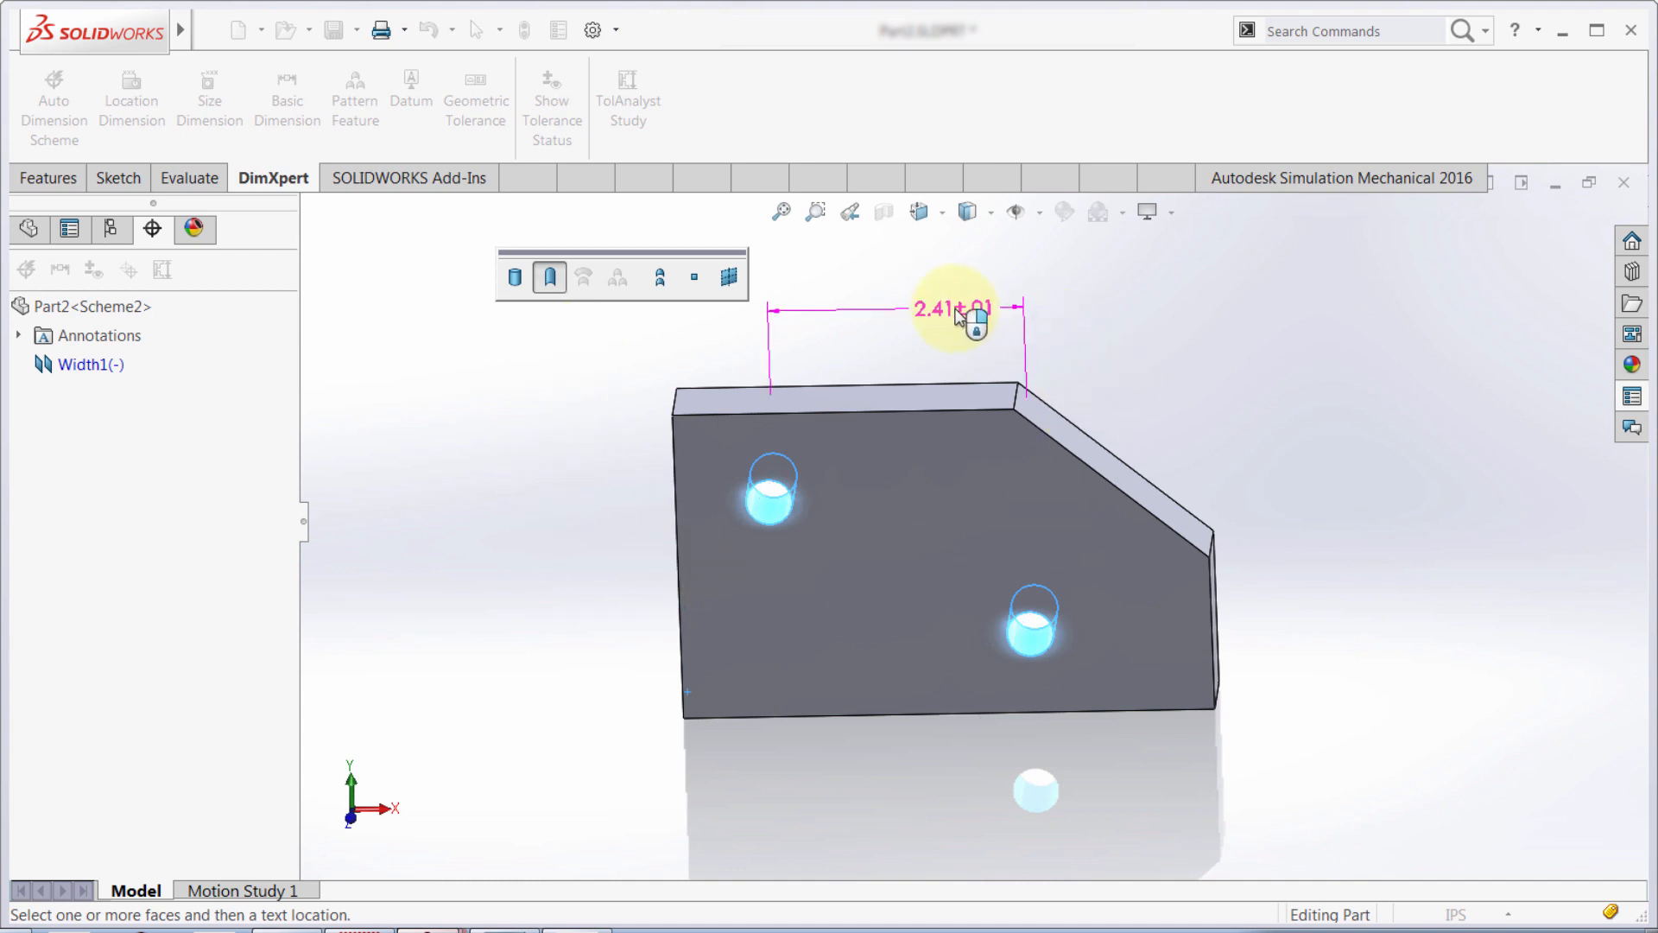
drag(957, 313, 1021, 333)
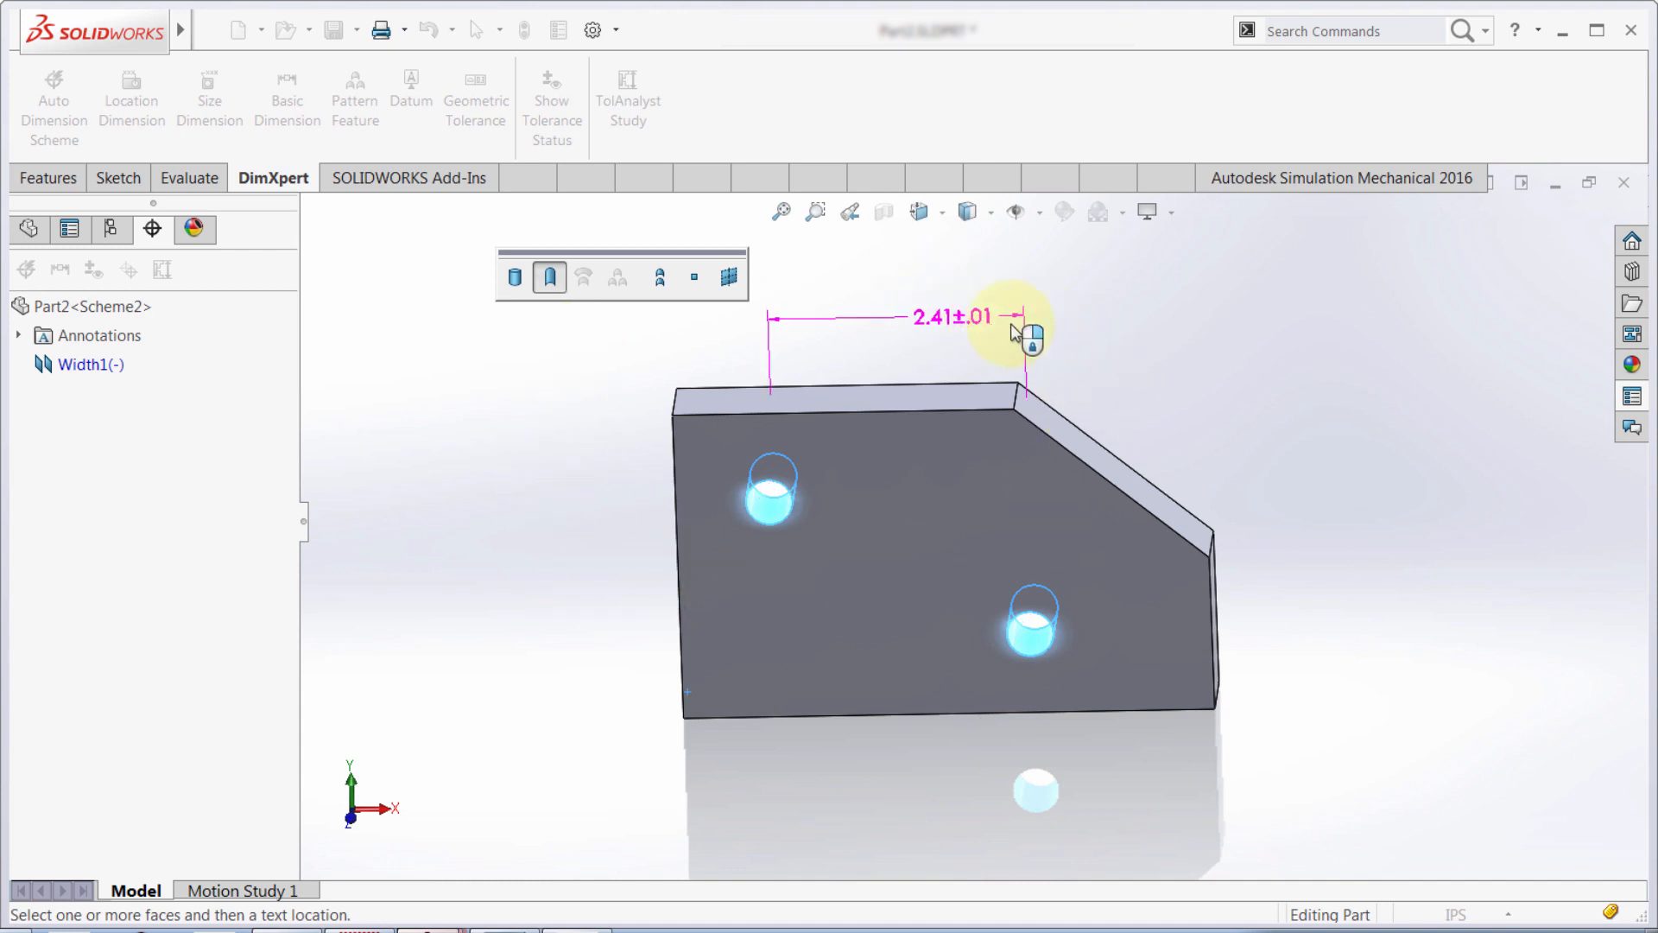
drag(1021, 328, 593, 369)
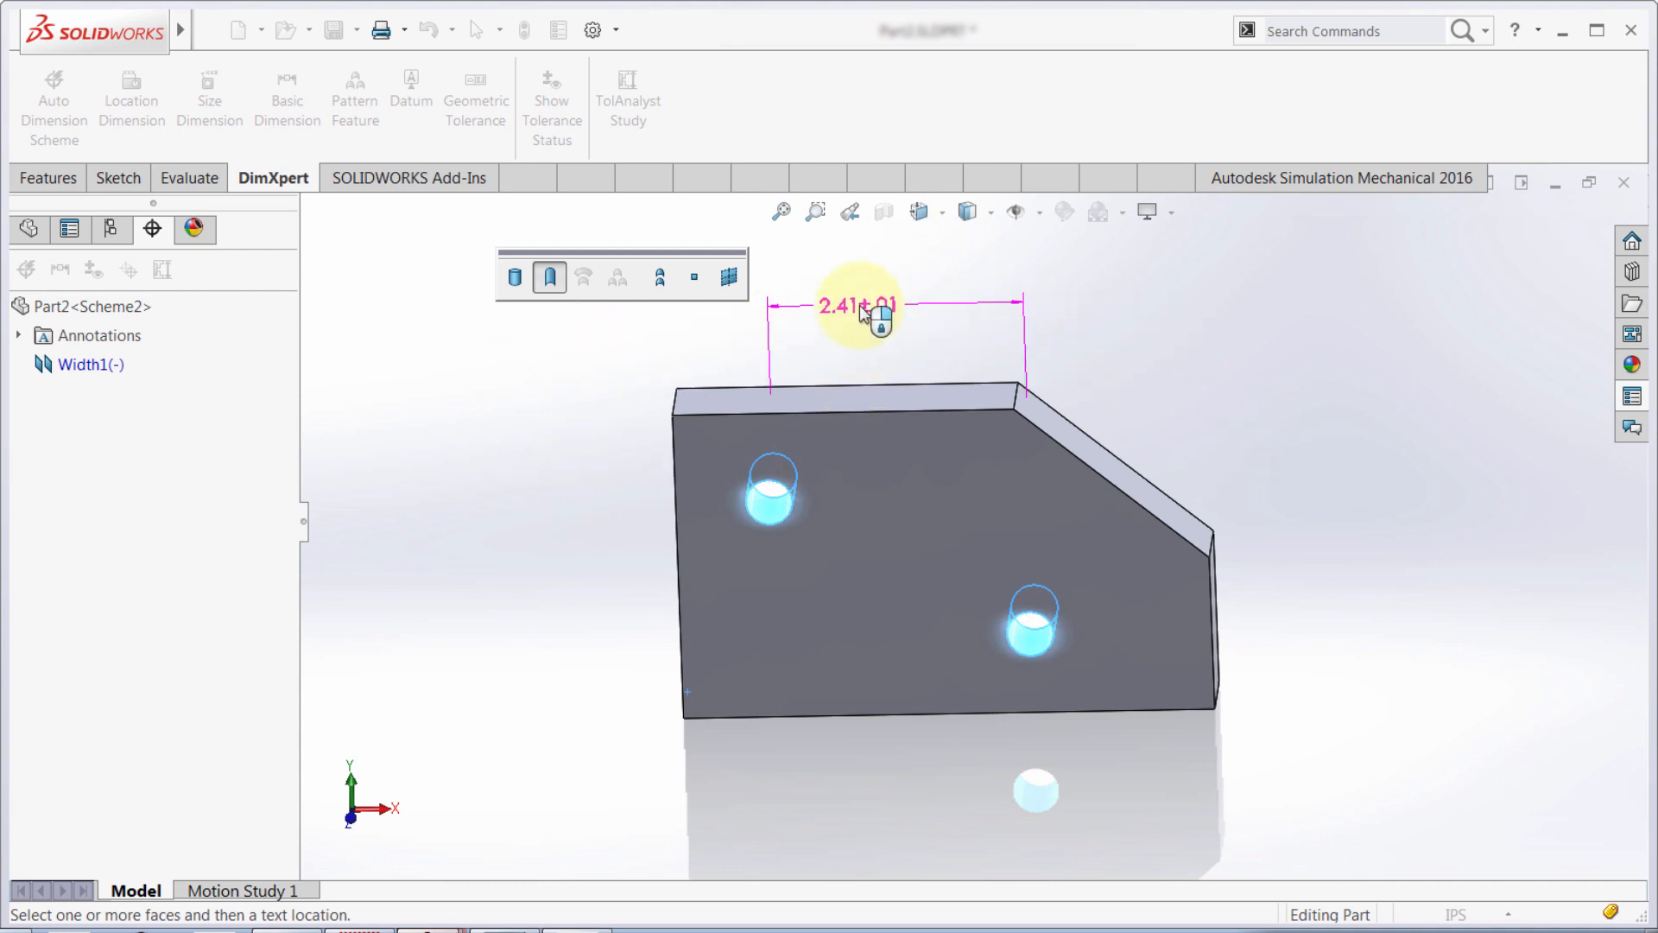
drag(862, 308, 1031, 339)
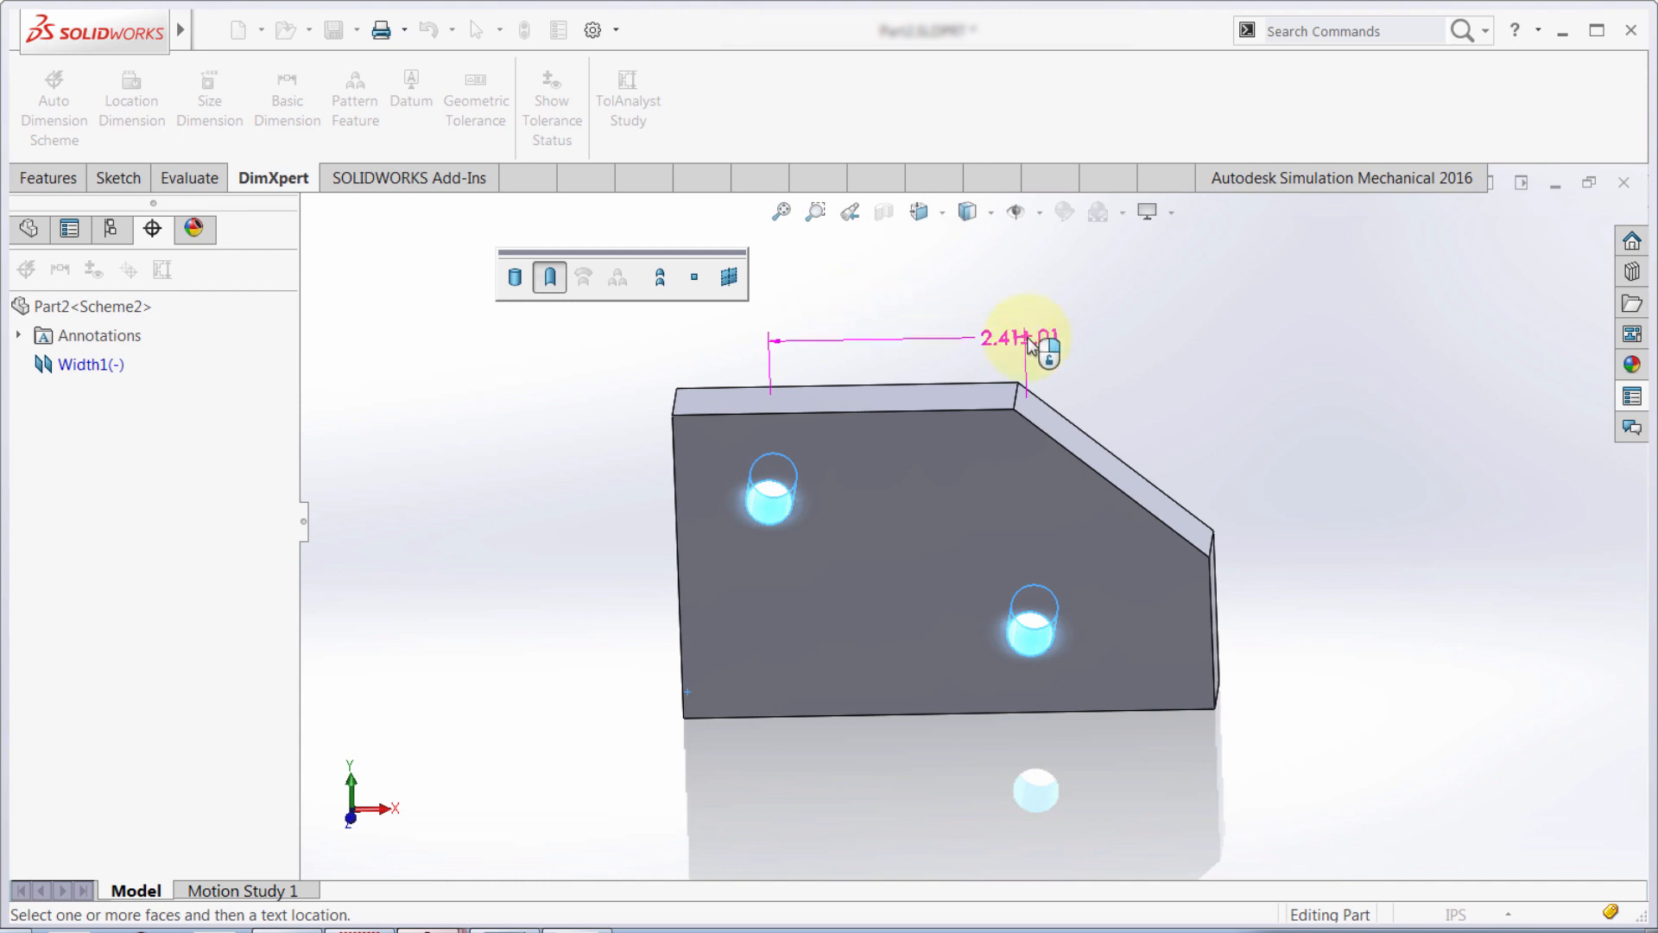
drag(1031, 339, 857, 327)
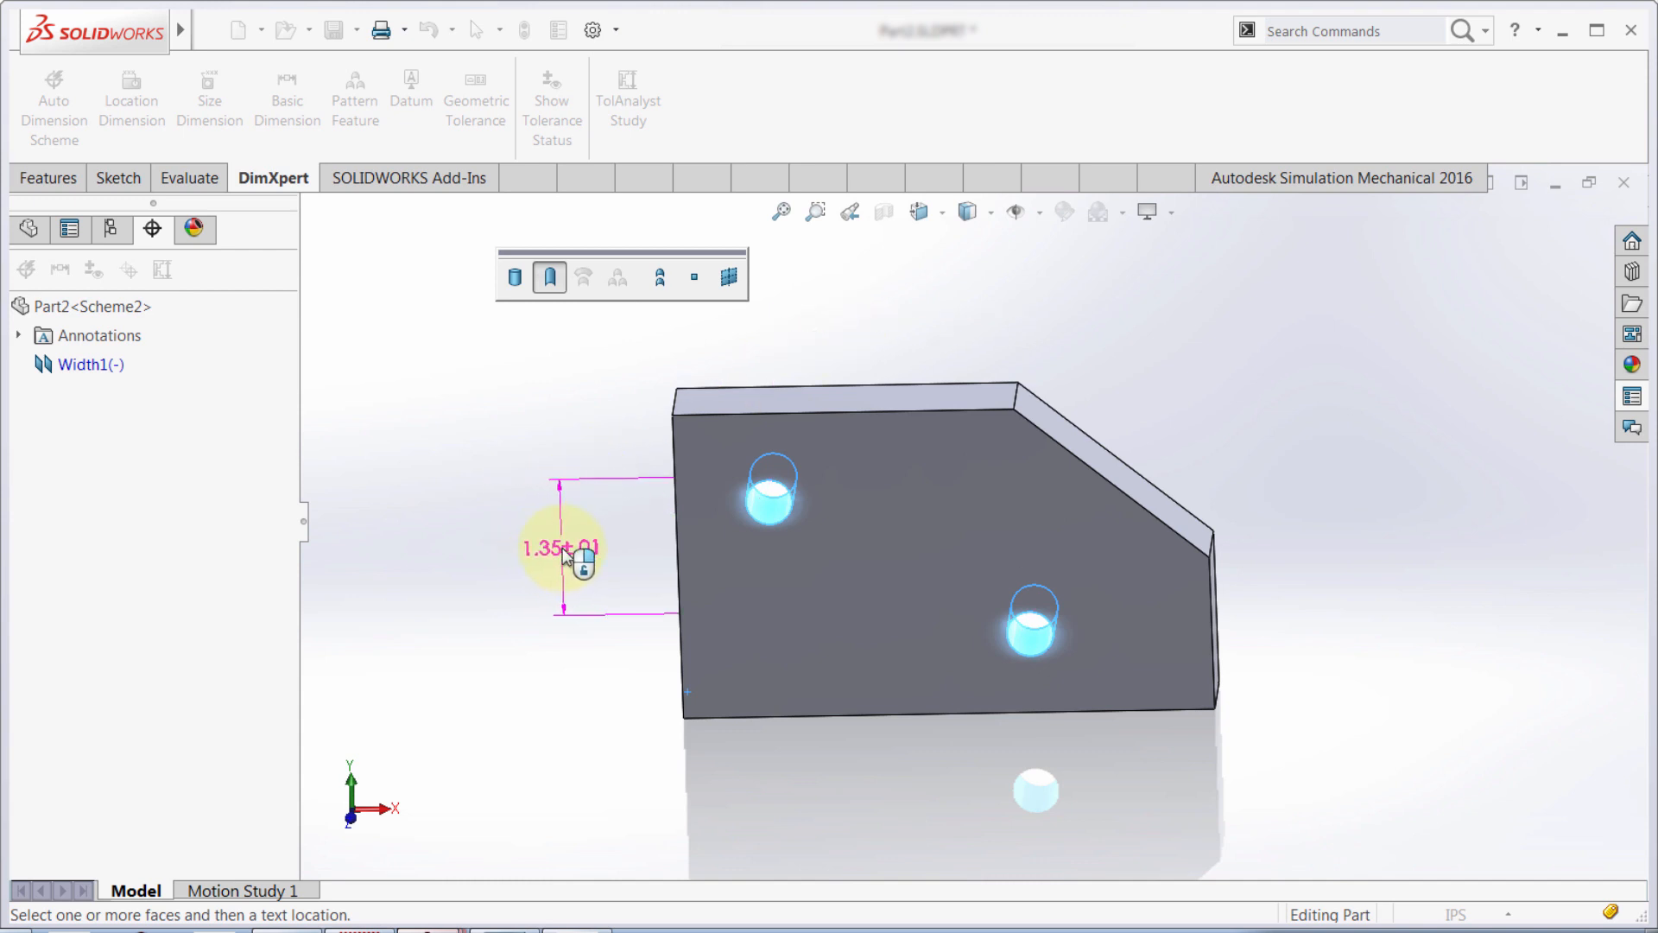
click(563, 548)
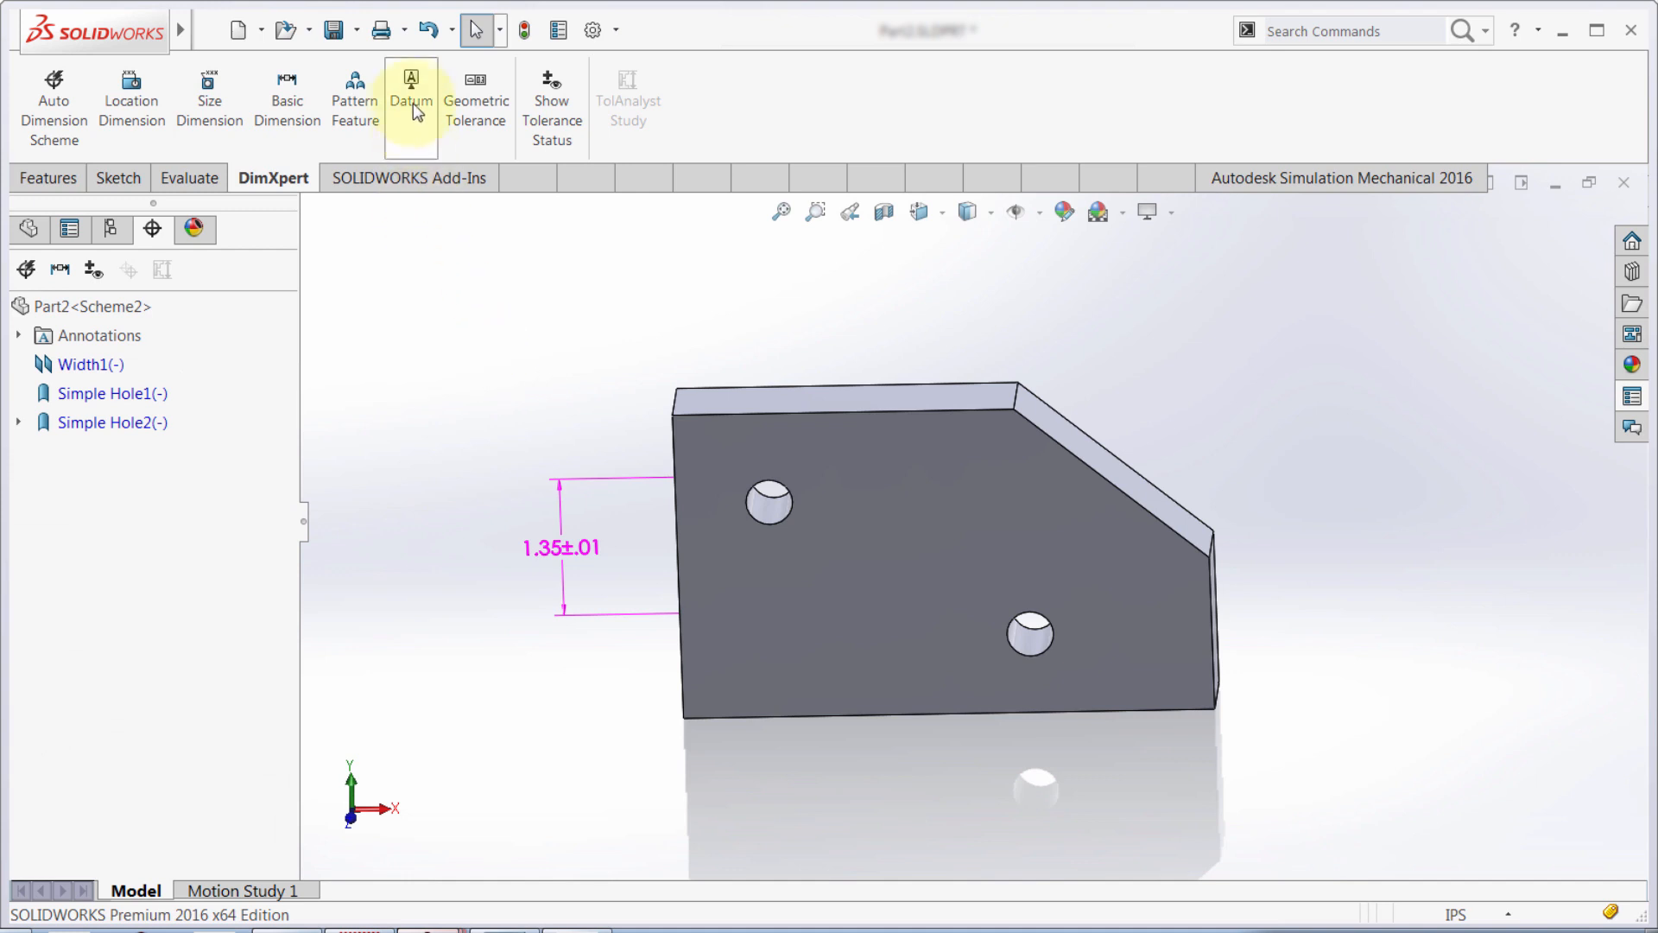
Attach datum feature C to the plate's width at its bottom edge.
click(412, 95)
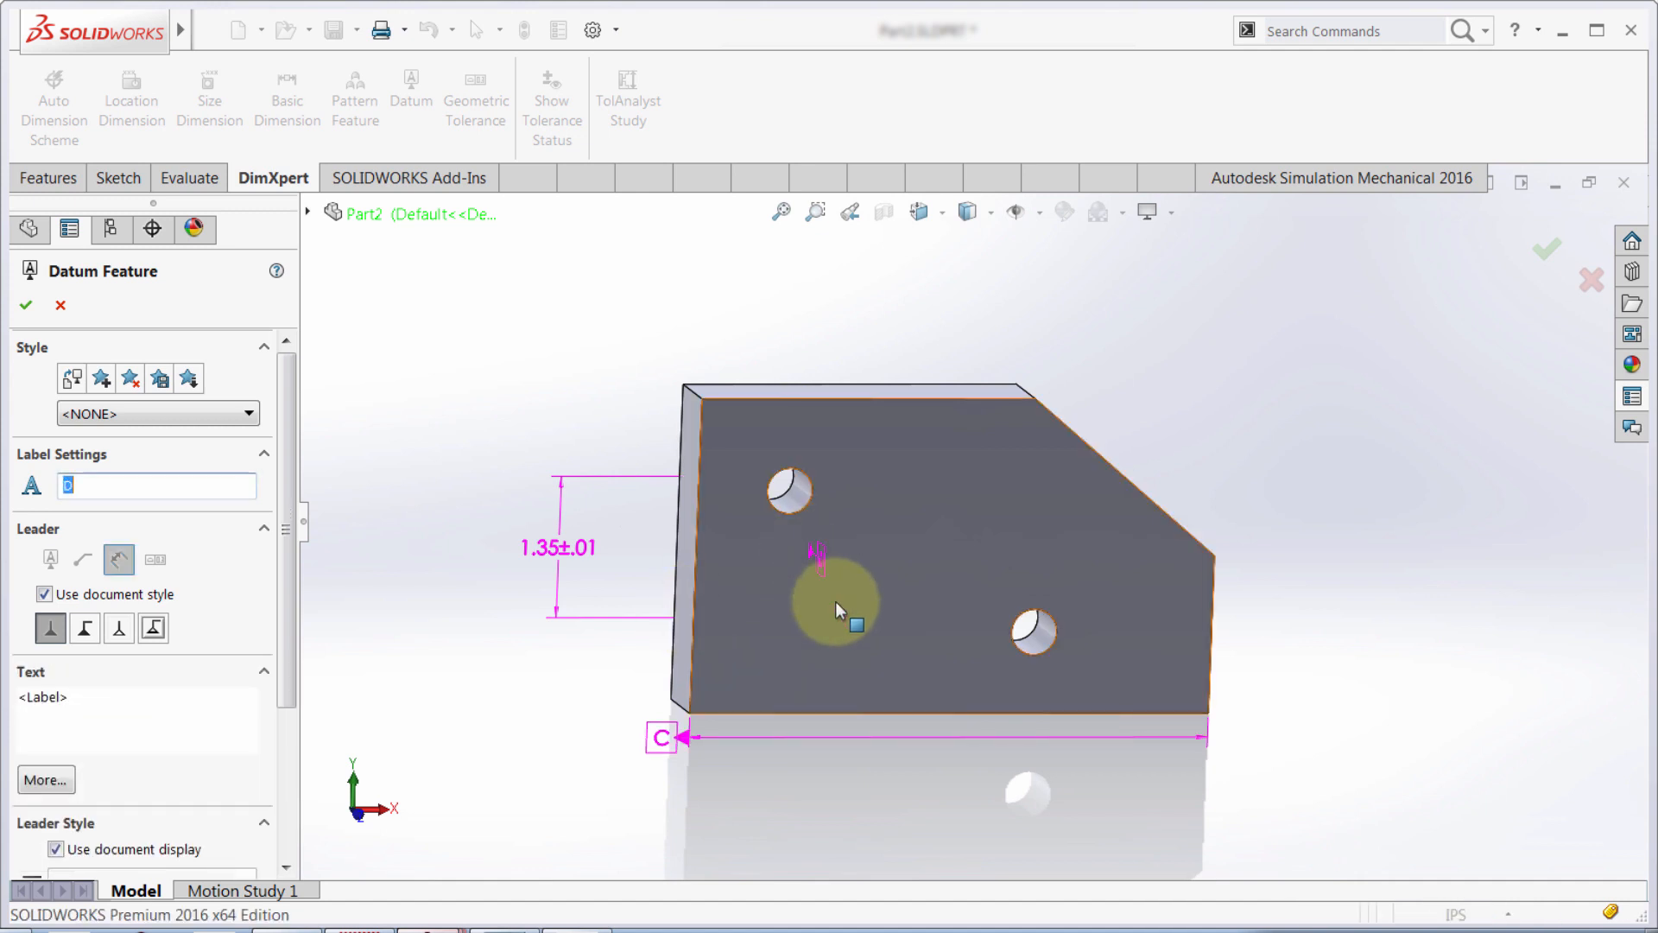
click(813, 814)
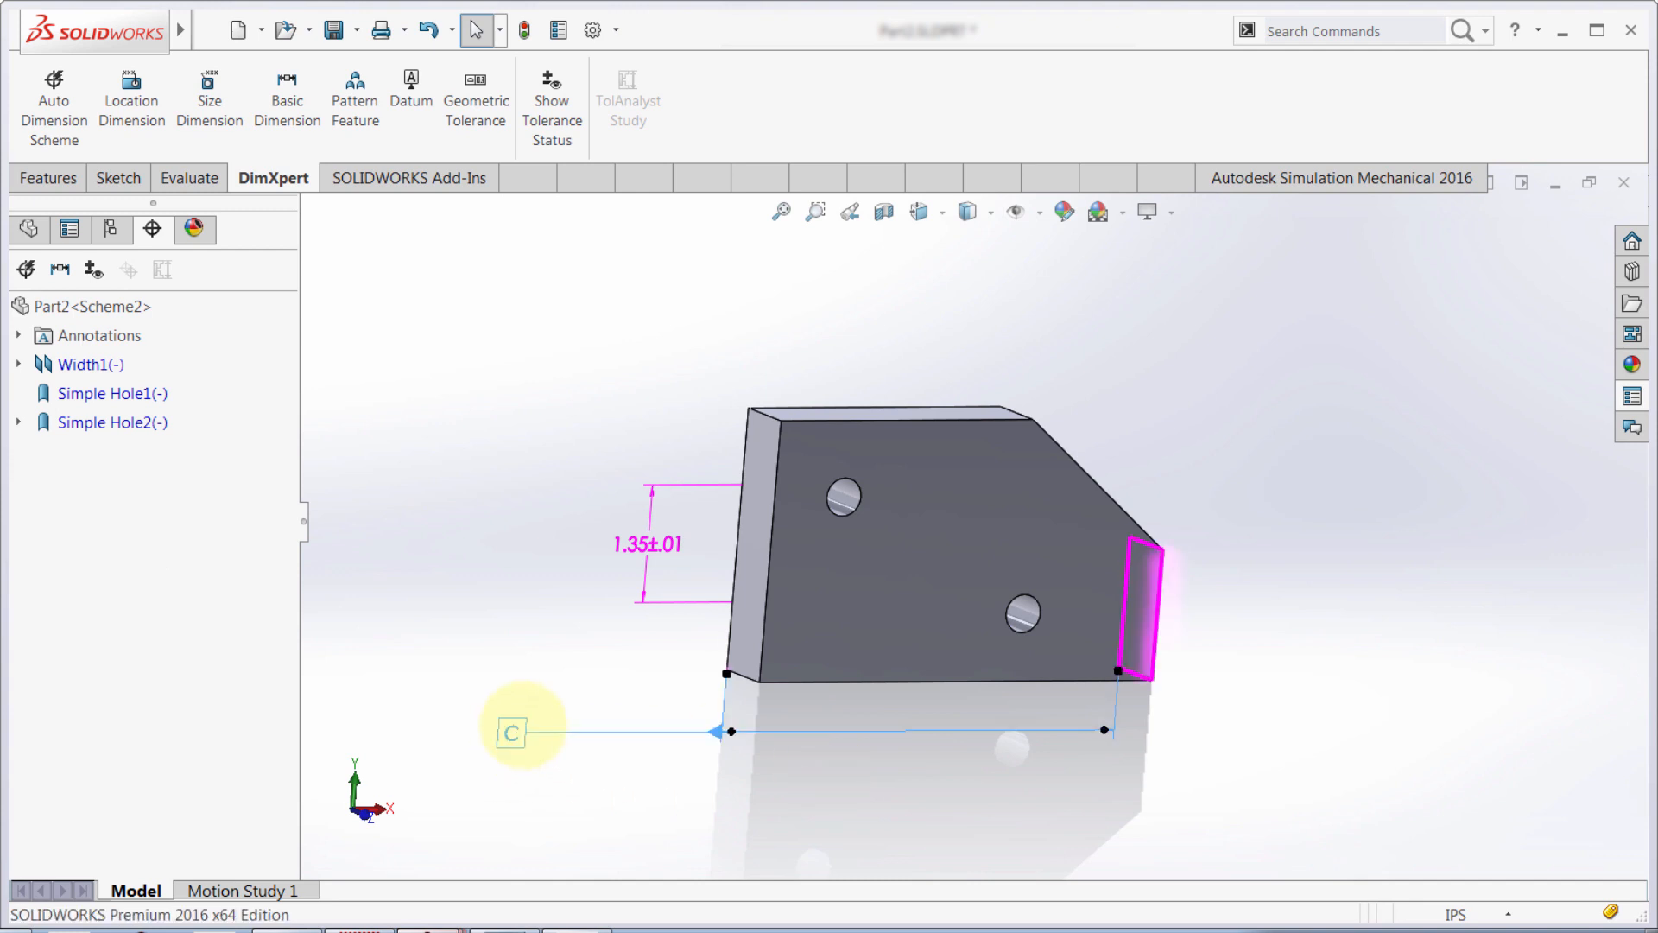
click(67, 230)
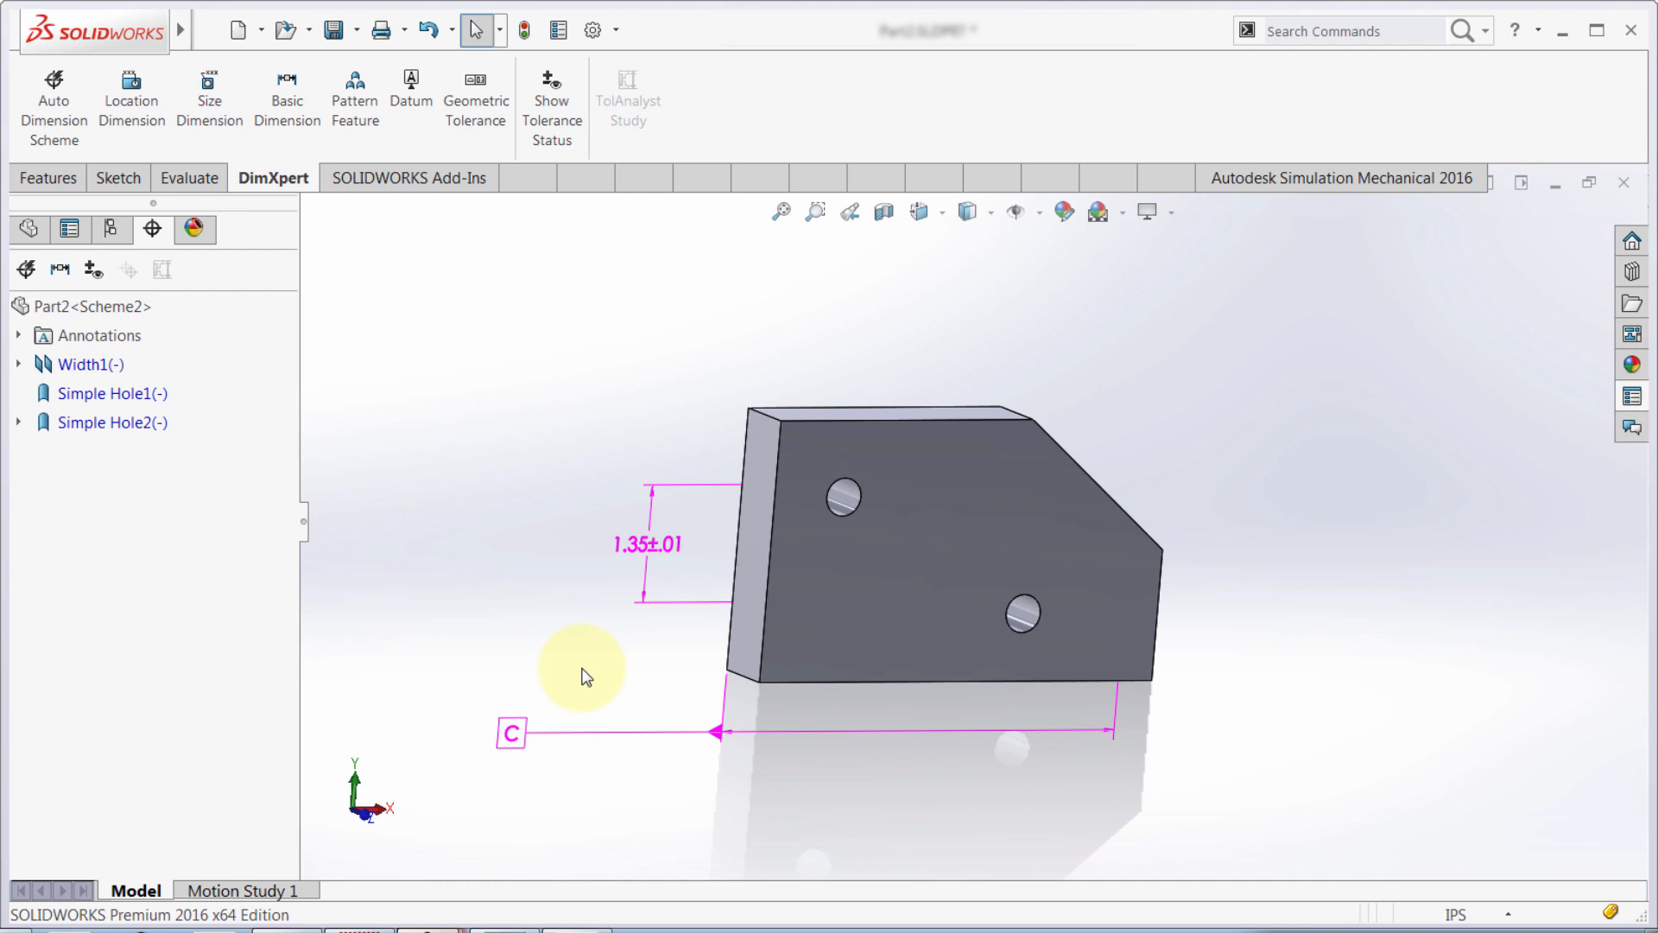
mouse_move(580, 610)
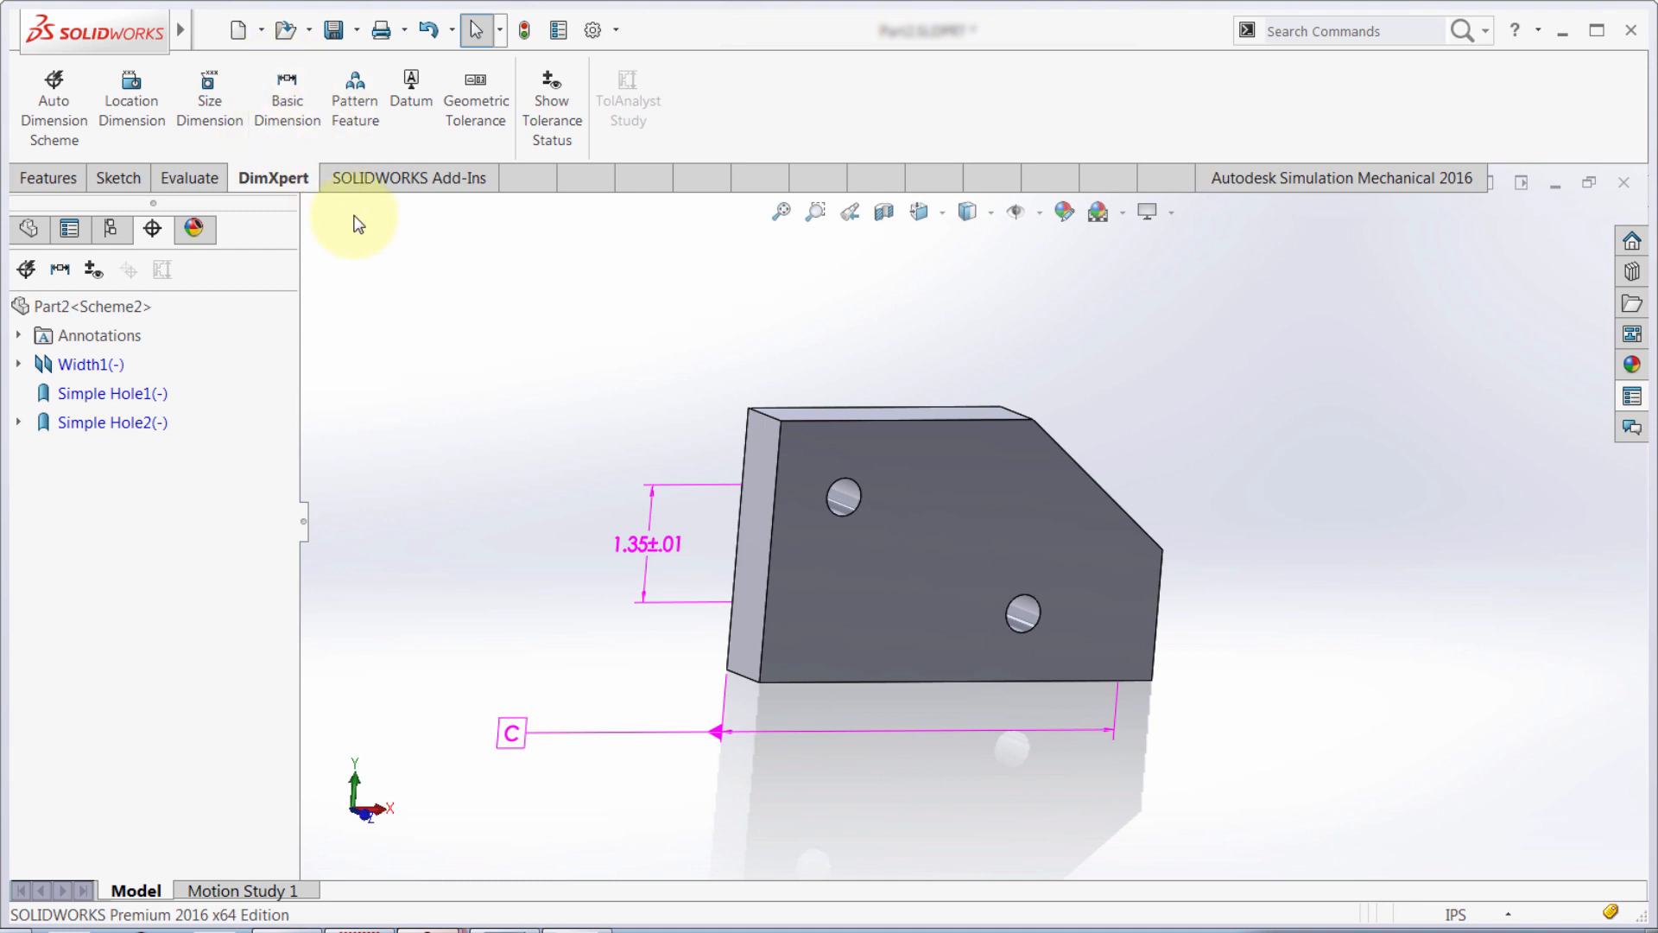
Place a basic 3.0000 height dimension between the plate's top and bottom faces with .1234 precision.
click(287, 95)
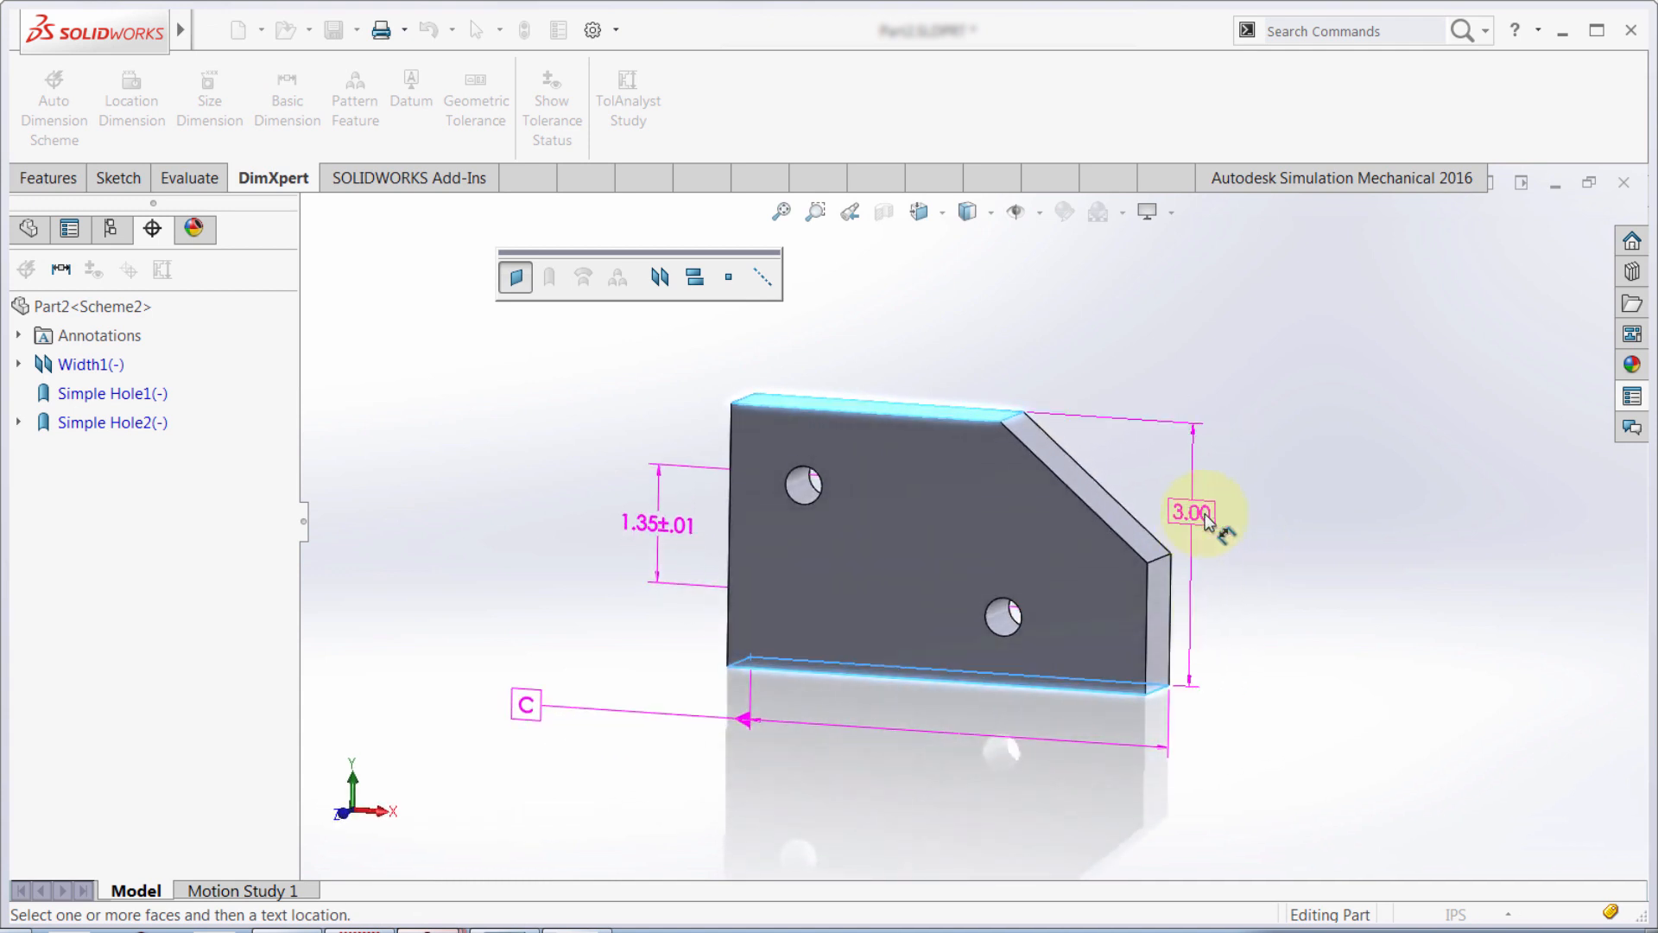
click(1194, 511)
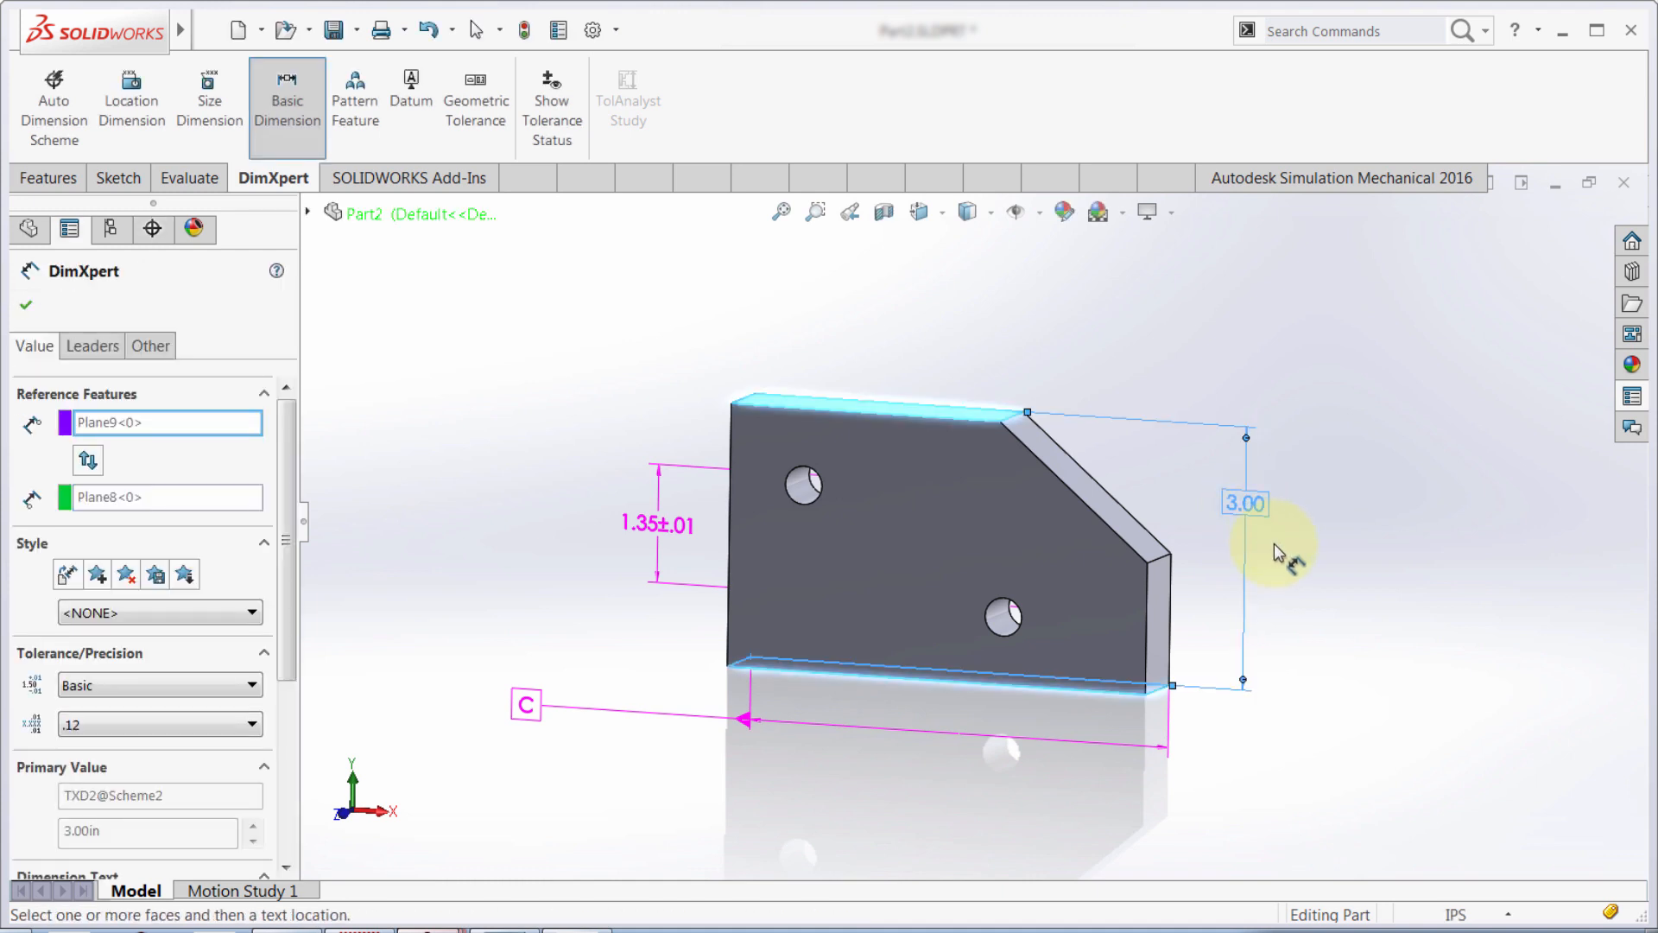
scroll(down, 3)
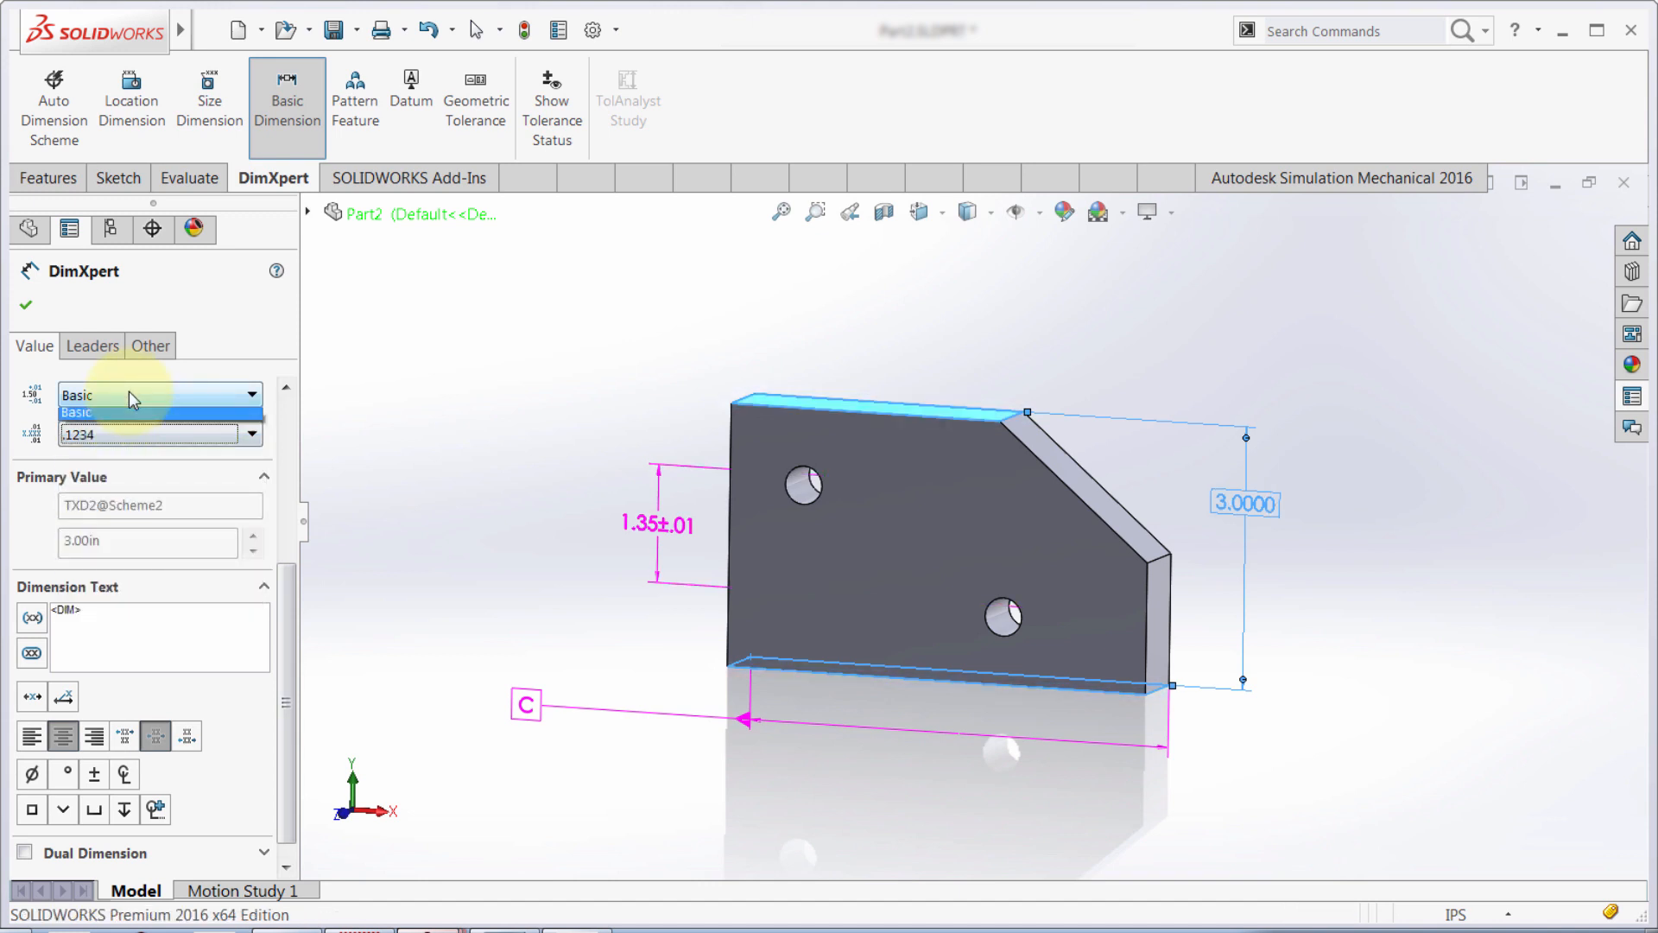
click(76, 412)
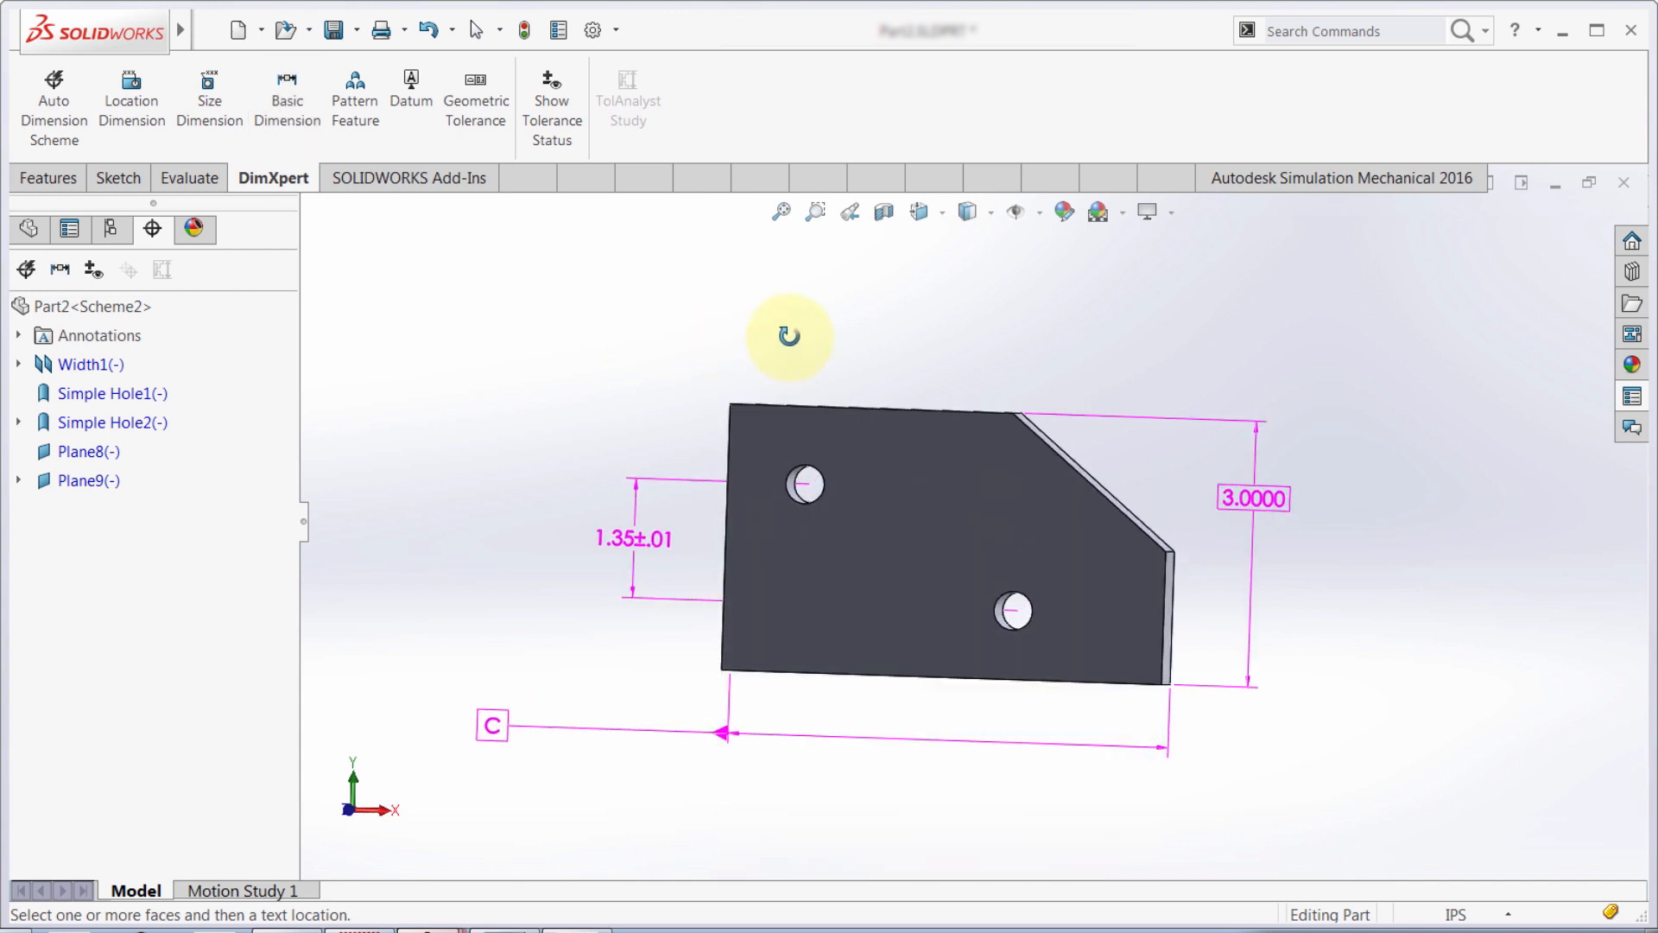
Start another basic dimension and orbit the plate to view it at an angle.
click(287, 100)
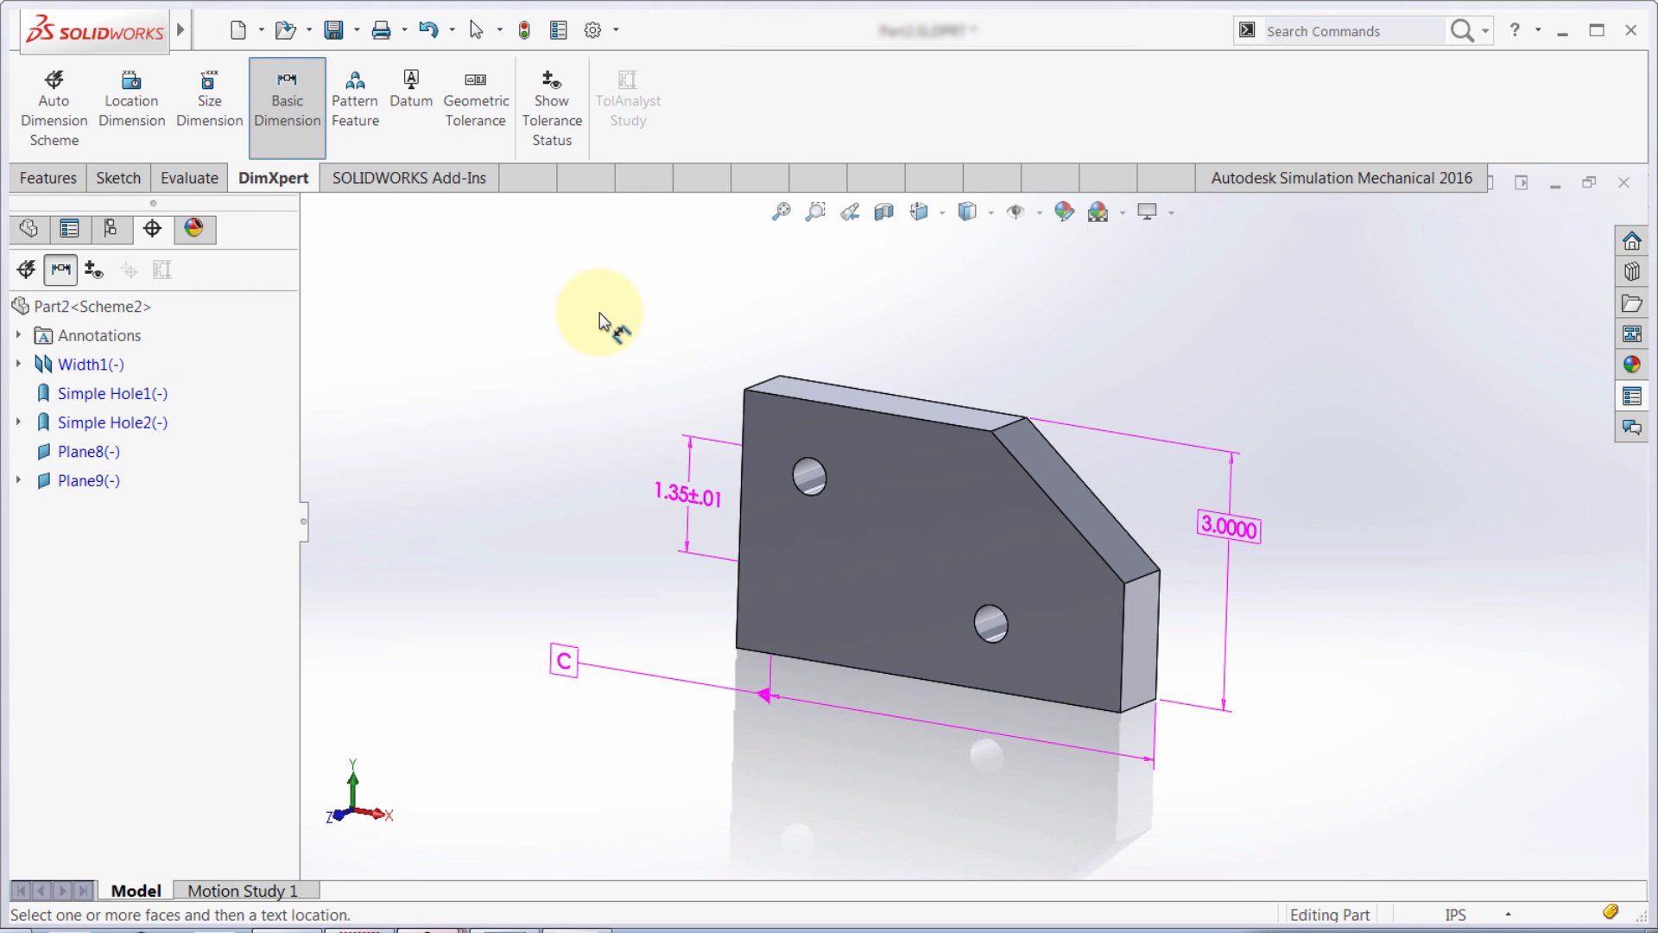
drag(603, 318, 647, 351)
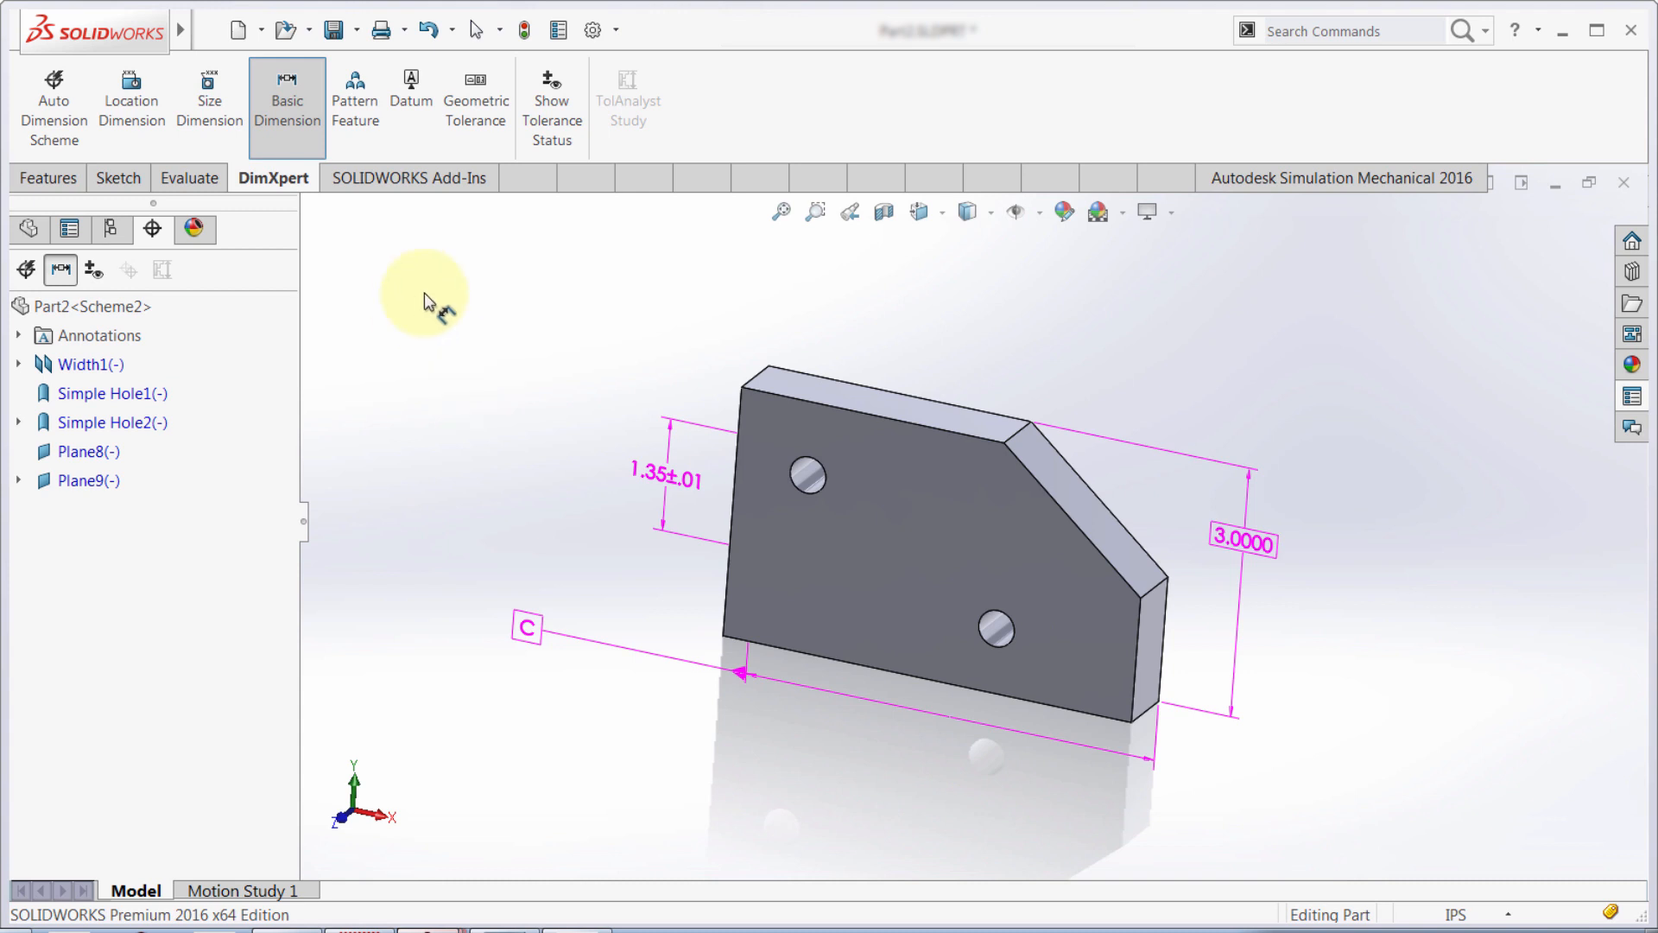
mouse_move(467, 555)
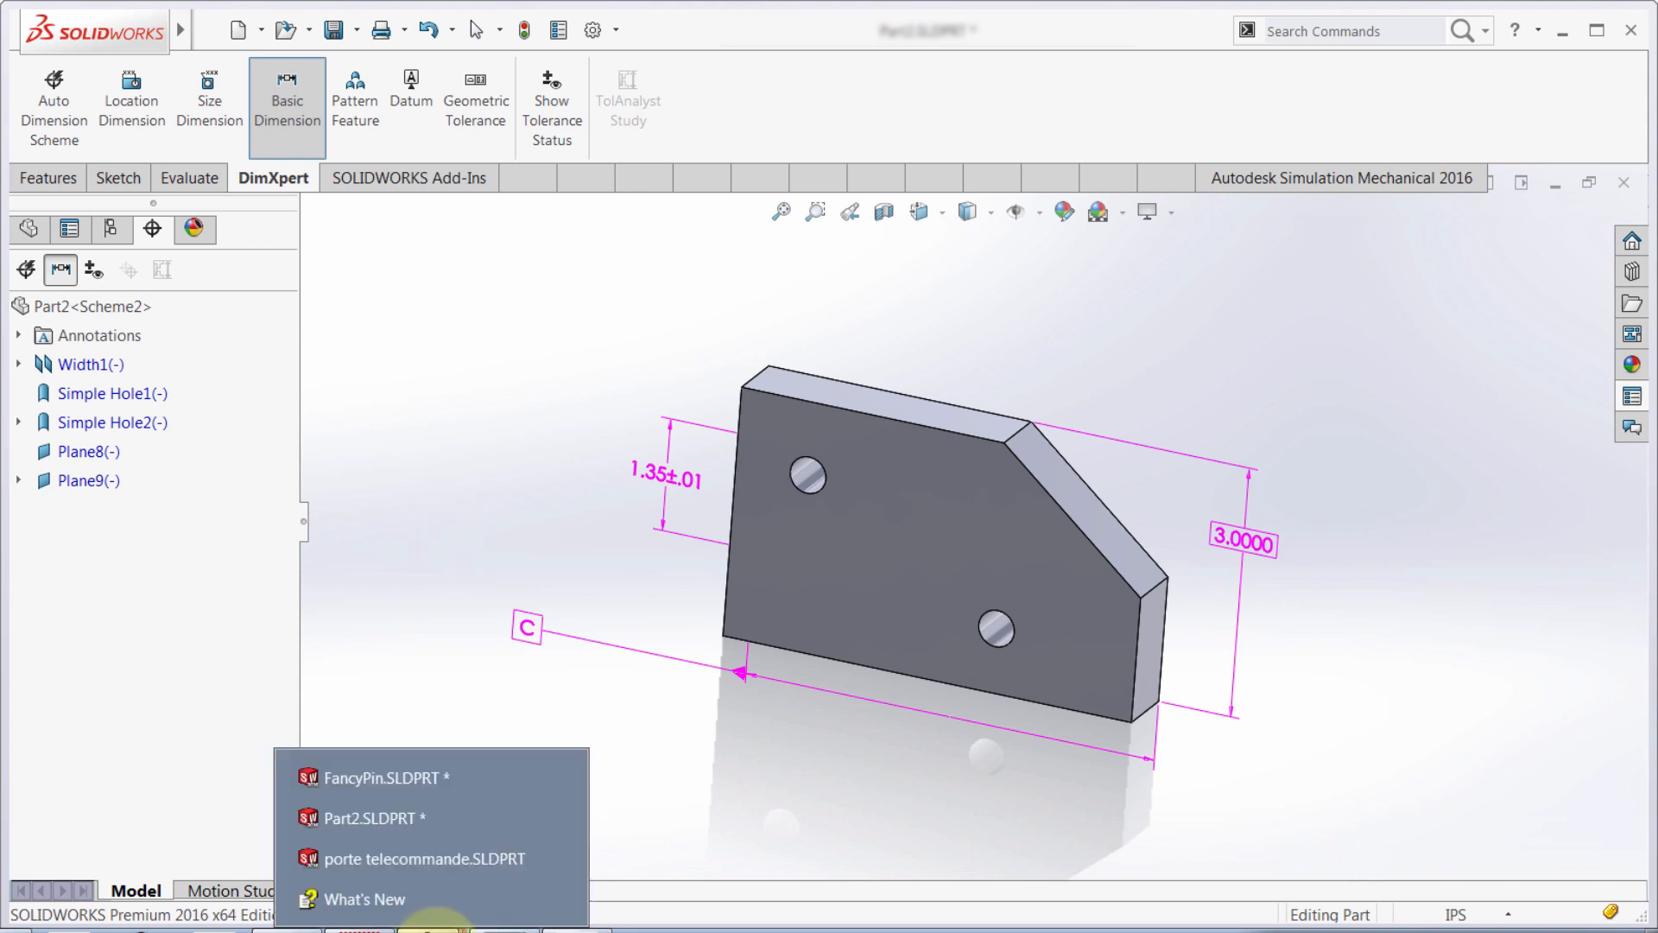
Switch to porte telecommande.SLDPRT and start a size dimension callout on its countersink hole.
click(420, 858)
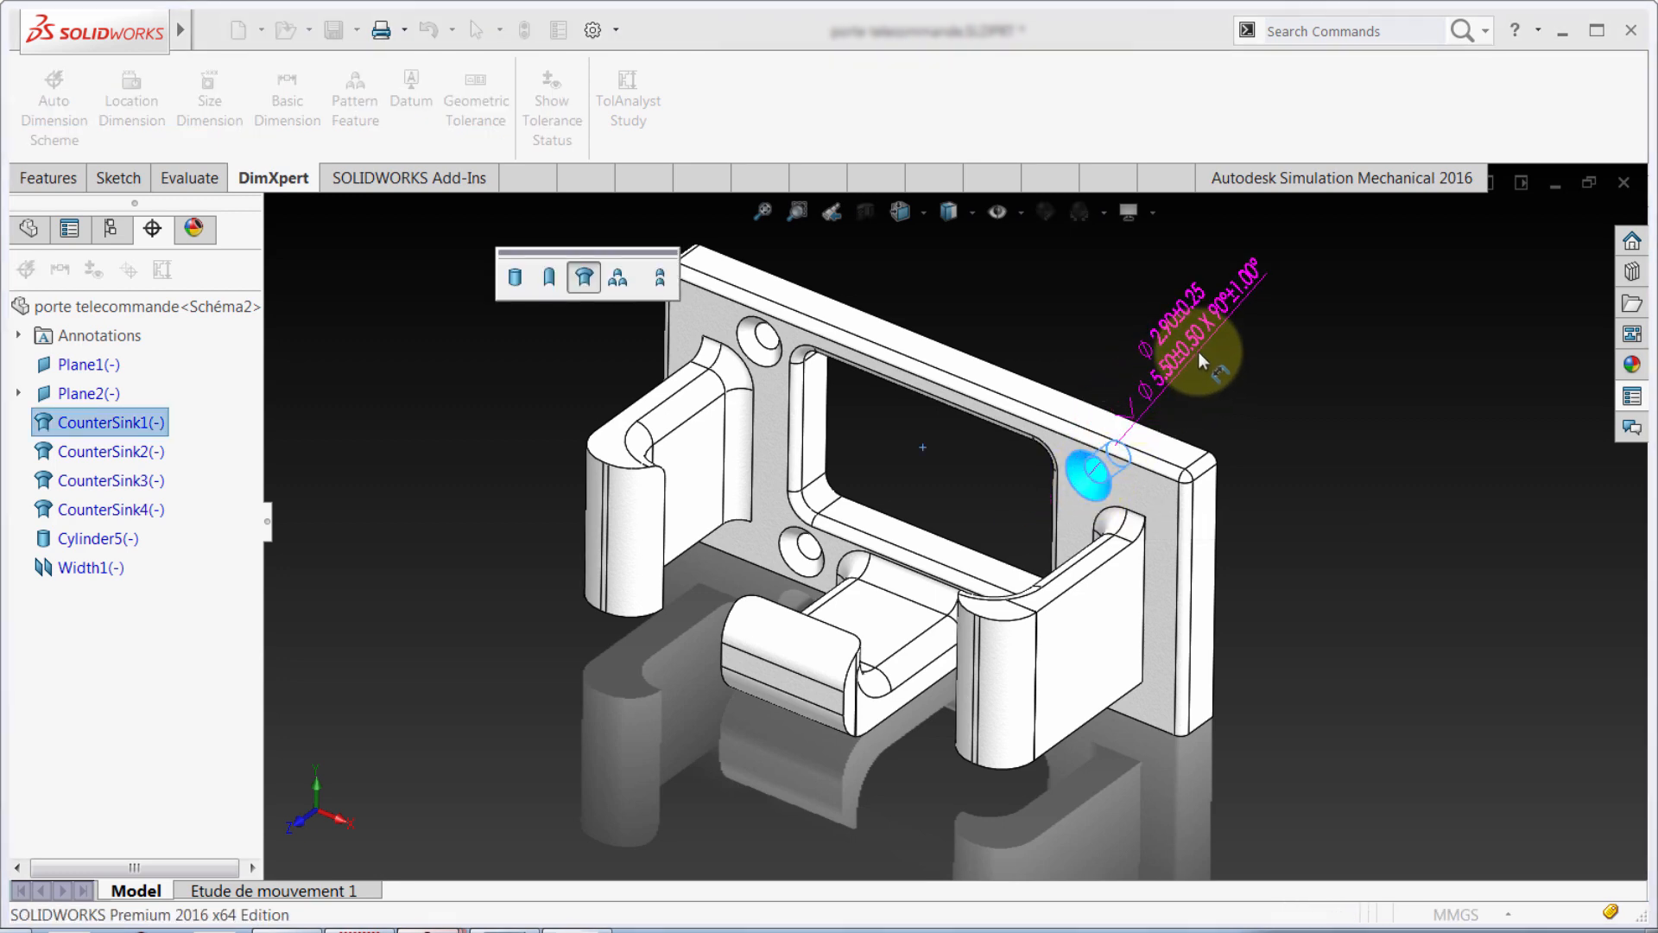
click(209, 101)
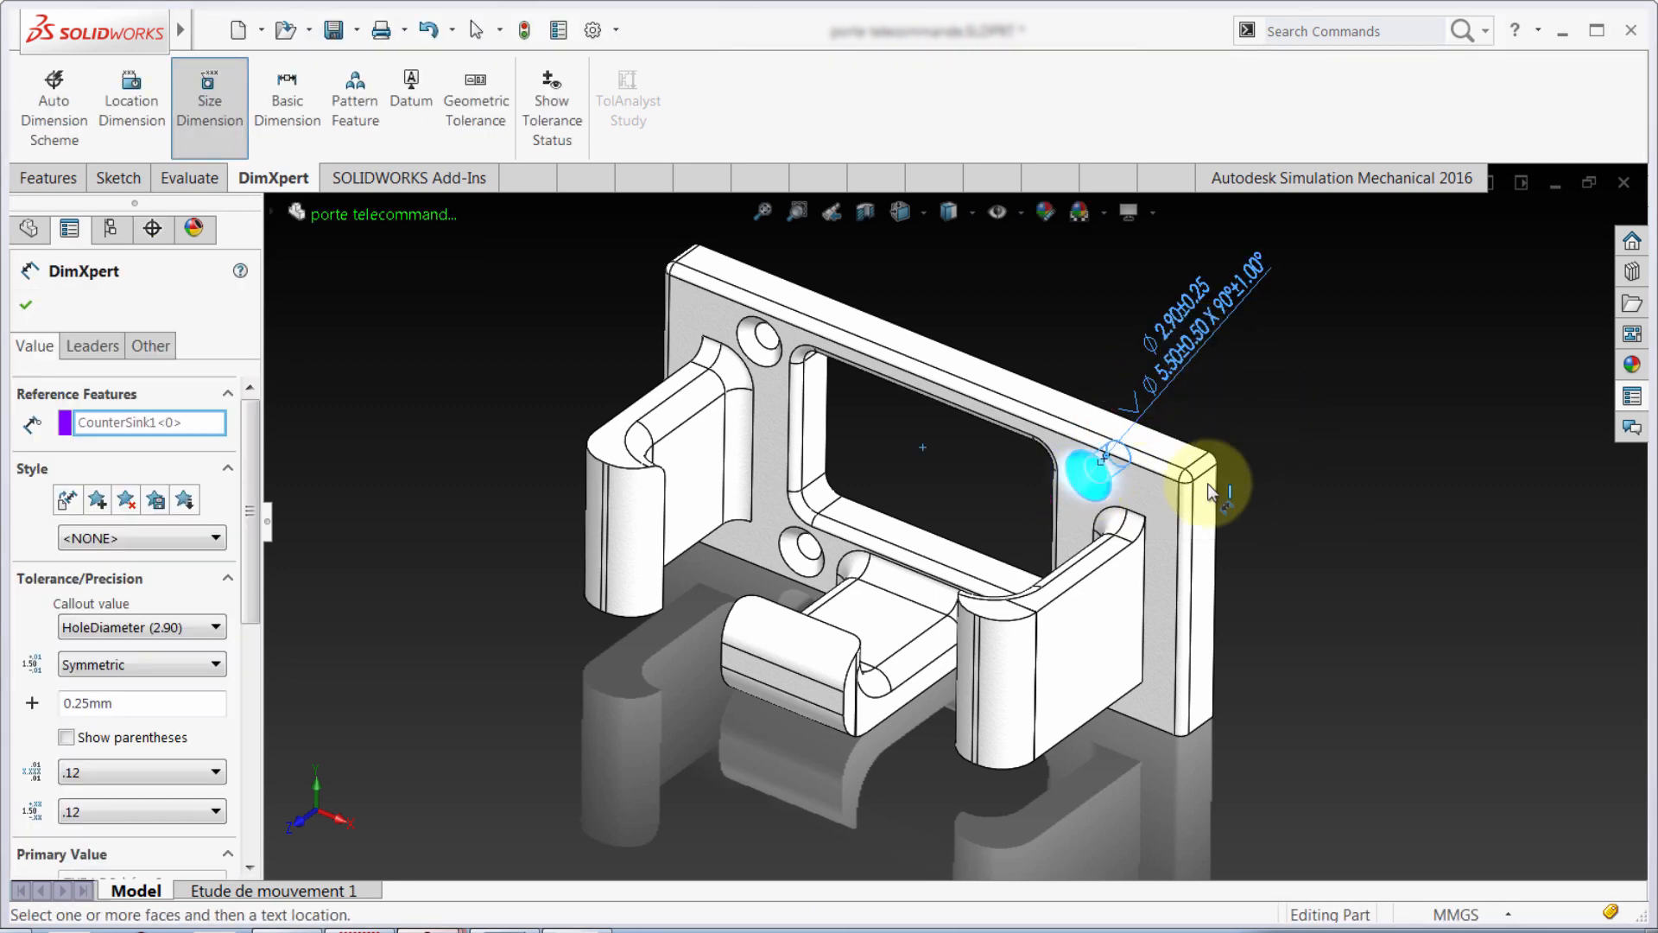